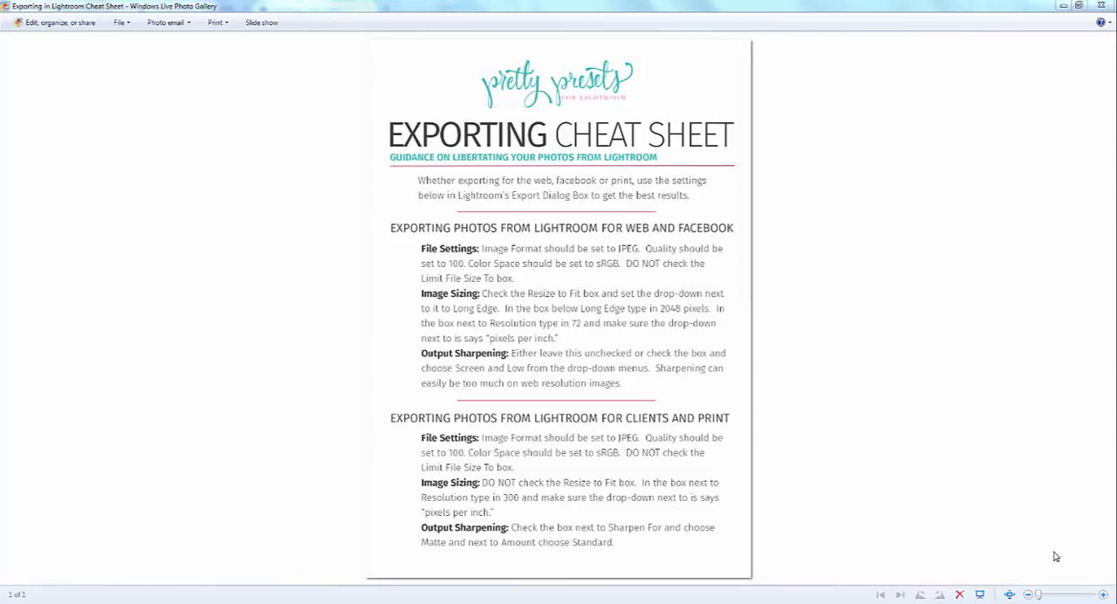
mouse_move(762, 200)
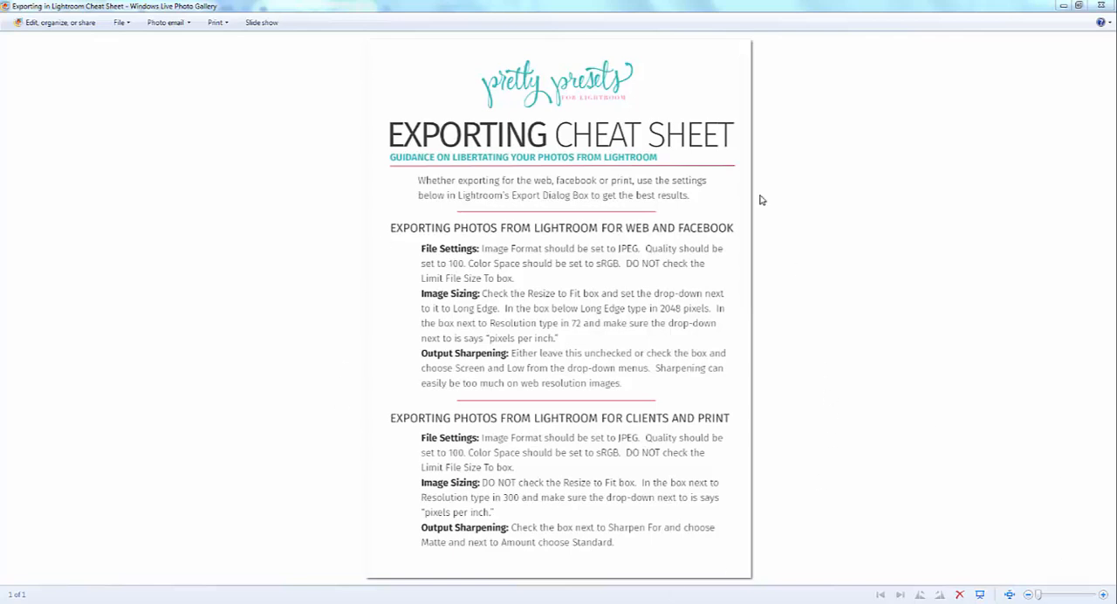
mouse_move(883, 464)
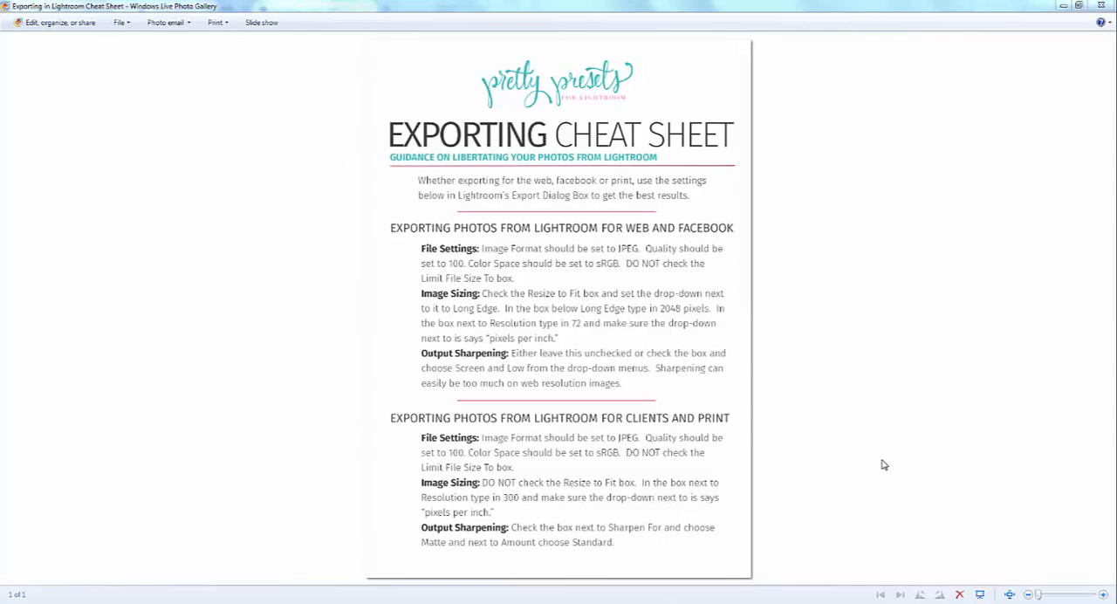
mouse_move(439, 234)
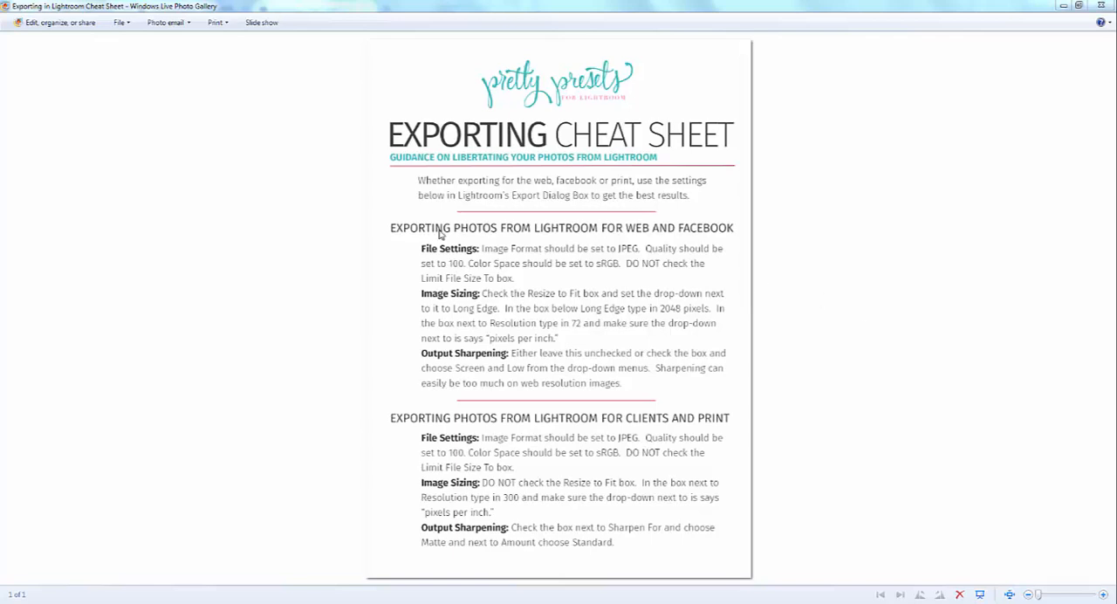
mouse_move(602, 238)
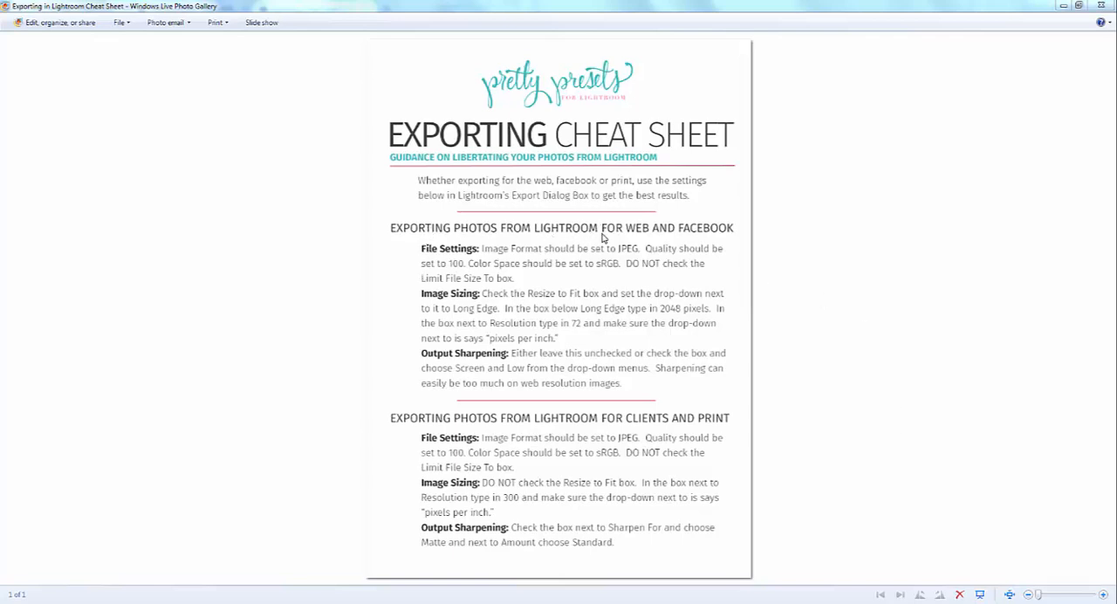
mouse_move(707, 246)
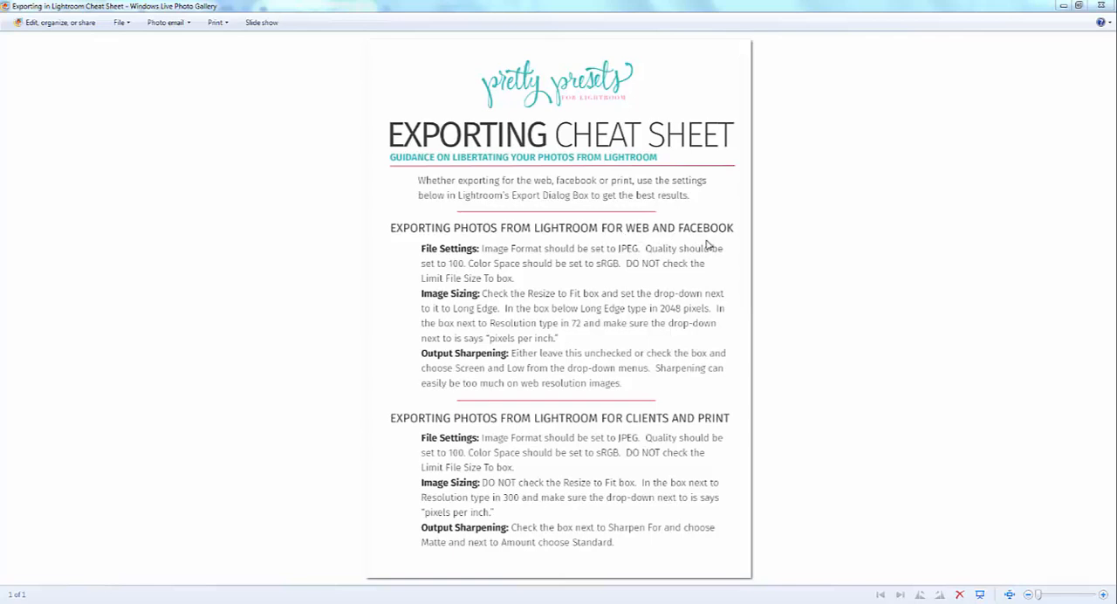
mouse_move(605, 491)
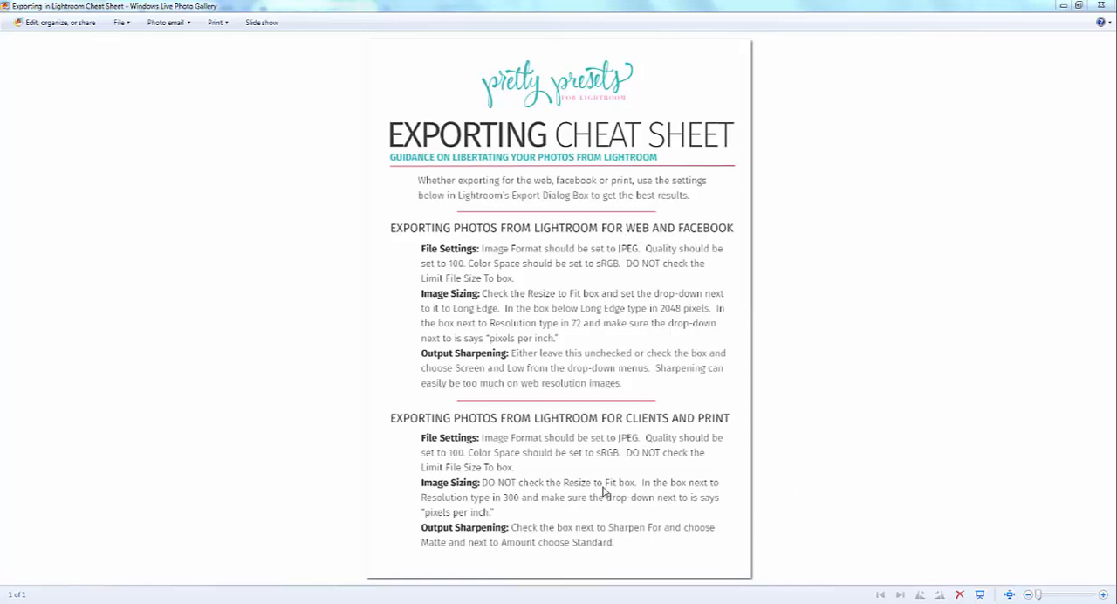
mouse_move(731, 417)
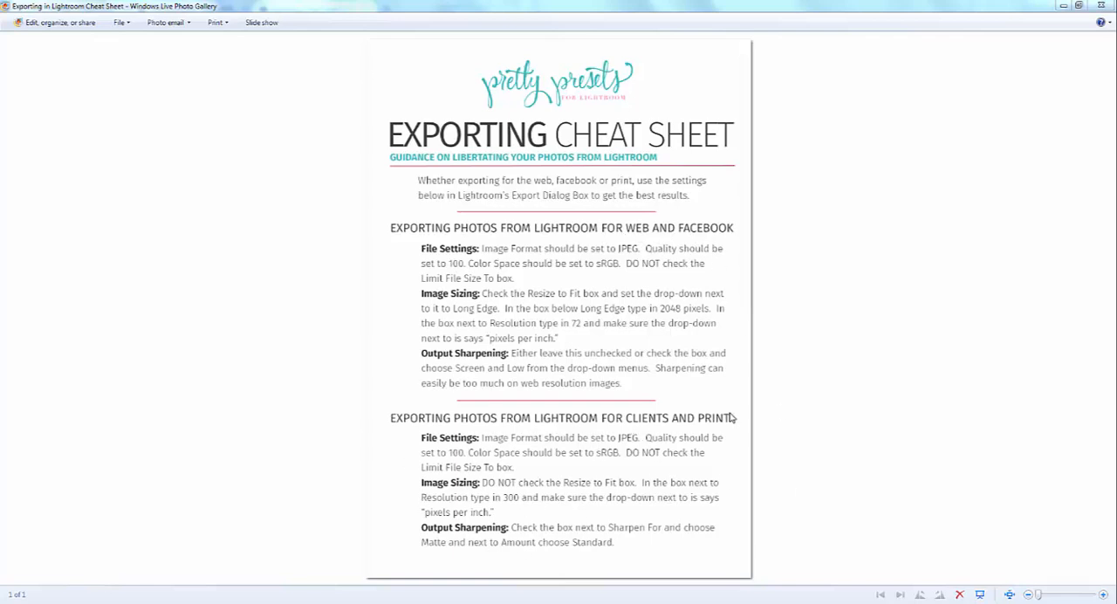
mouse_move(868, 378)
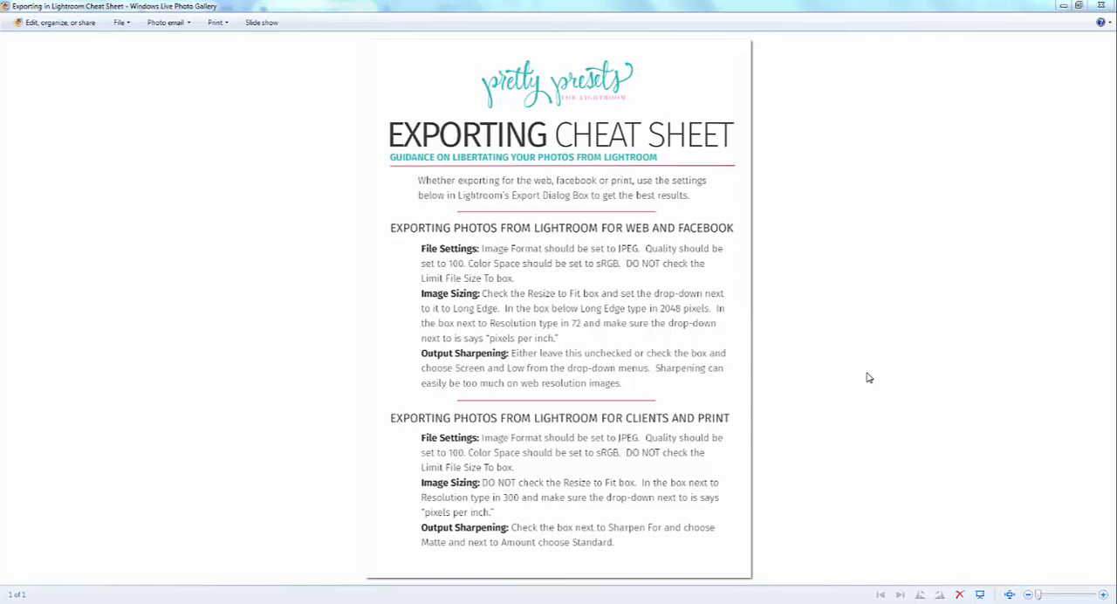
mouse_move(1051, 42)
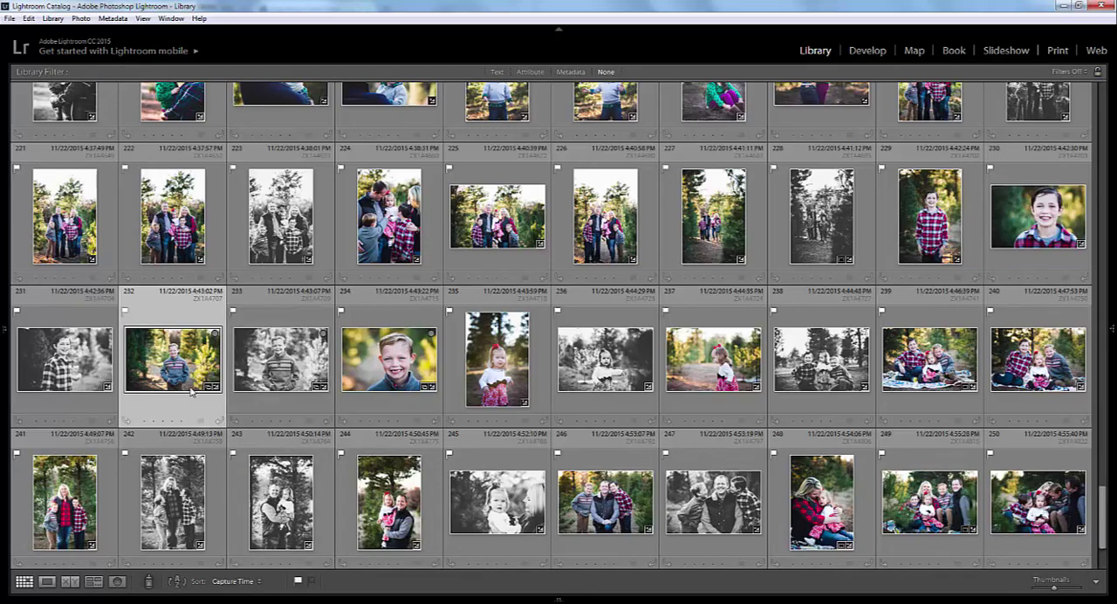
Step: Select photos 232 to 234 in the Library grid and bring up their Export options
left_click(388, 359)
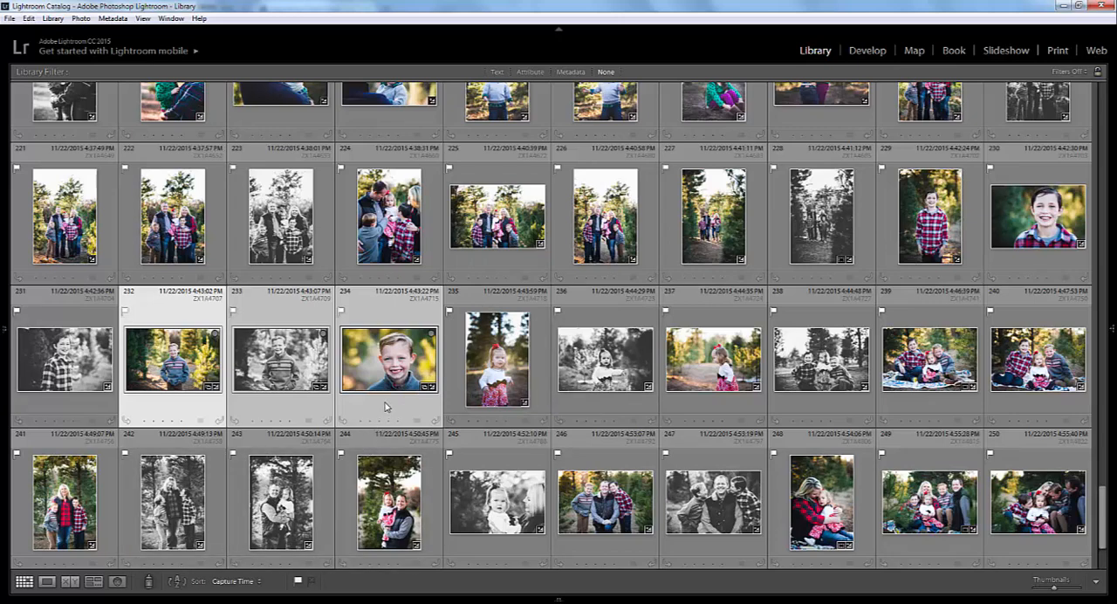
right_click(389, 360)
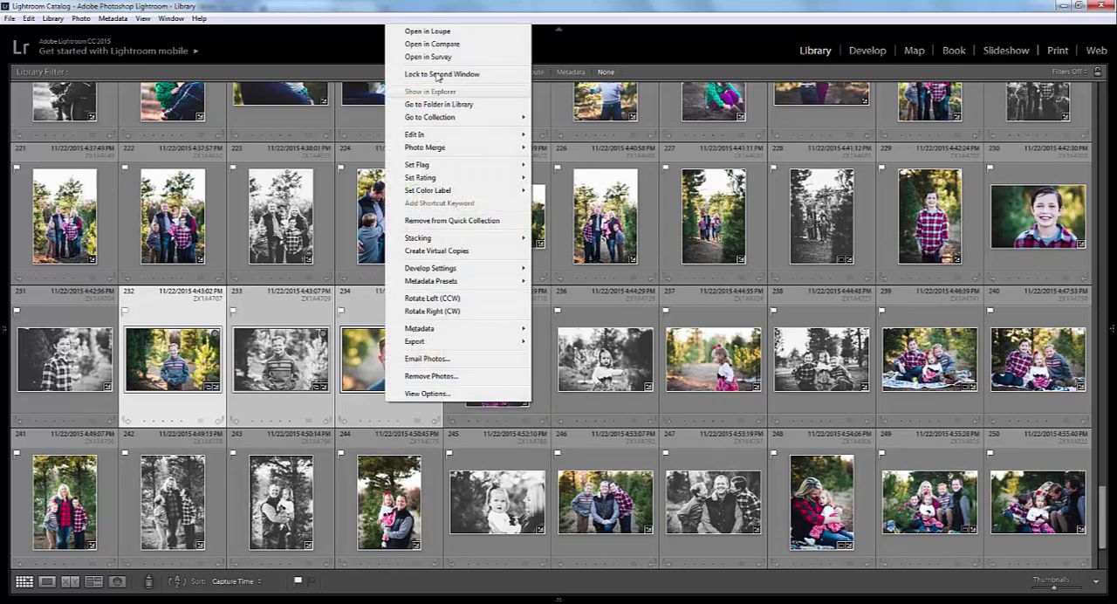
mouse_move(416, 341)
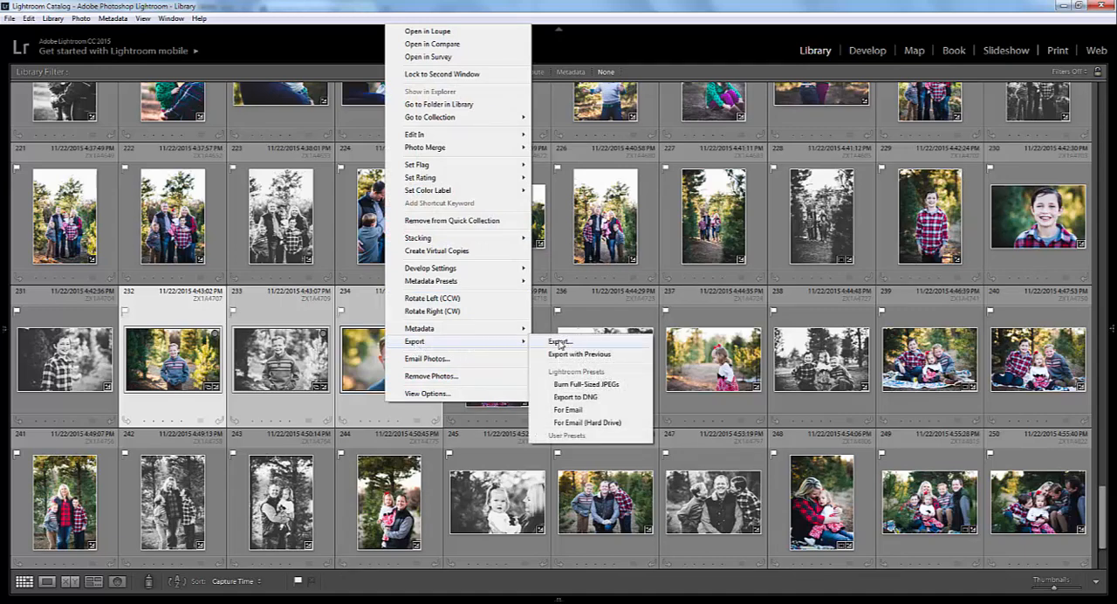
Step: Open the Export 3 Files dialog, keeping Hard Drive as the export destination
left_click(558, 341)
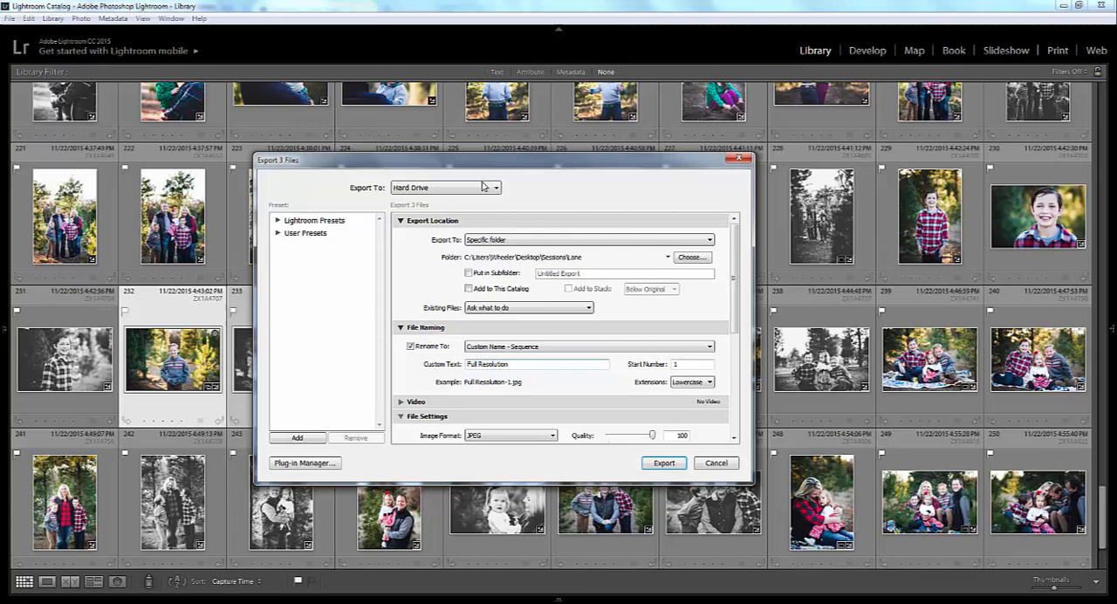
mouse_move(496, 190)
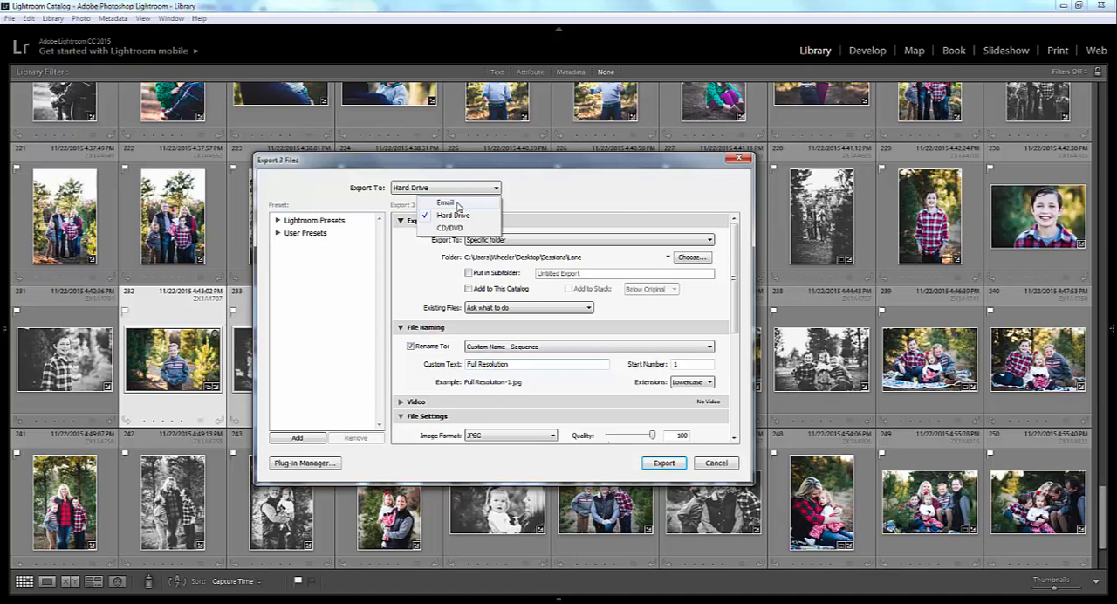
mouse_move(468, 227)
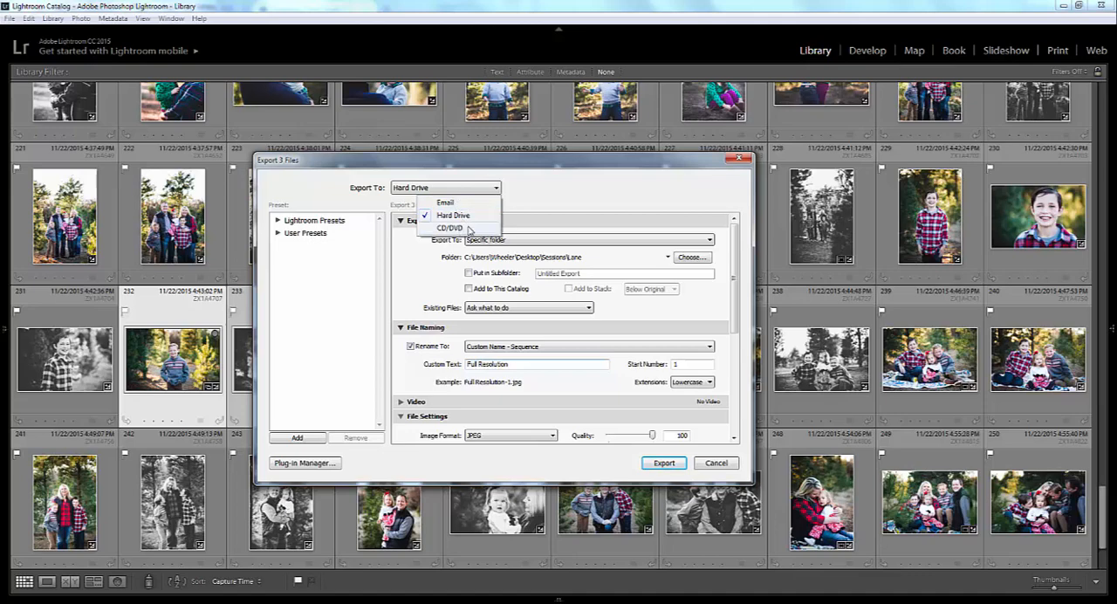
mouse_move(506, 194)
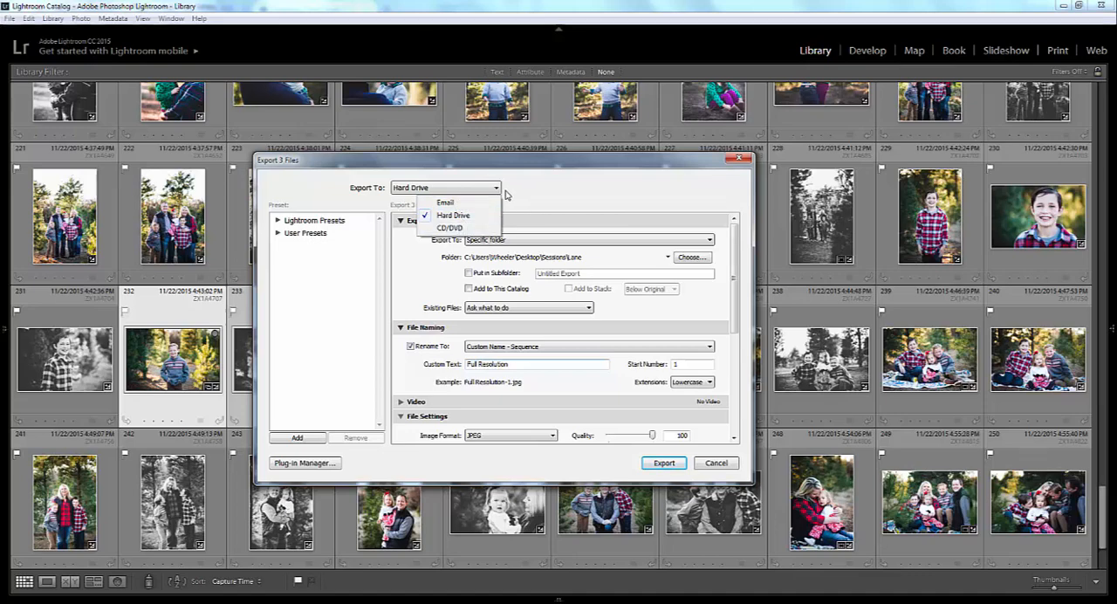
mouse_move(547, 192)
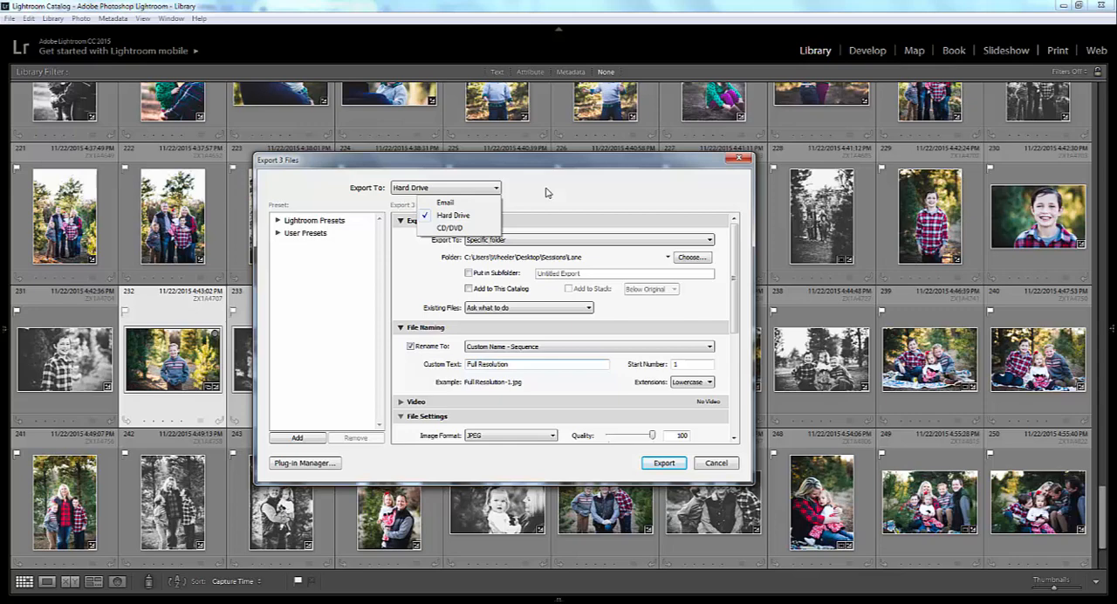
left_click(453, 215)
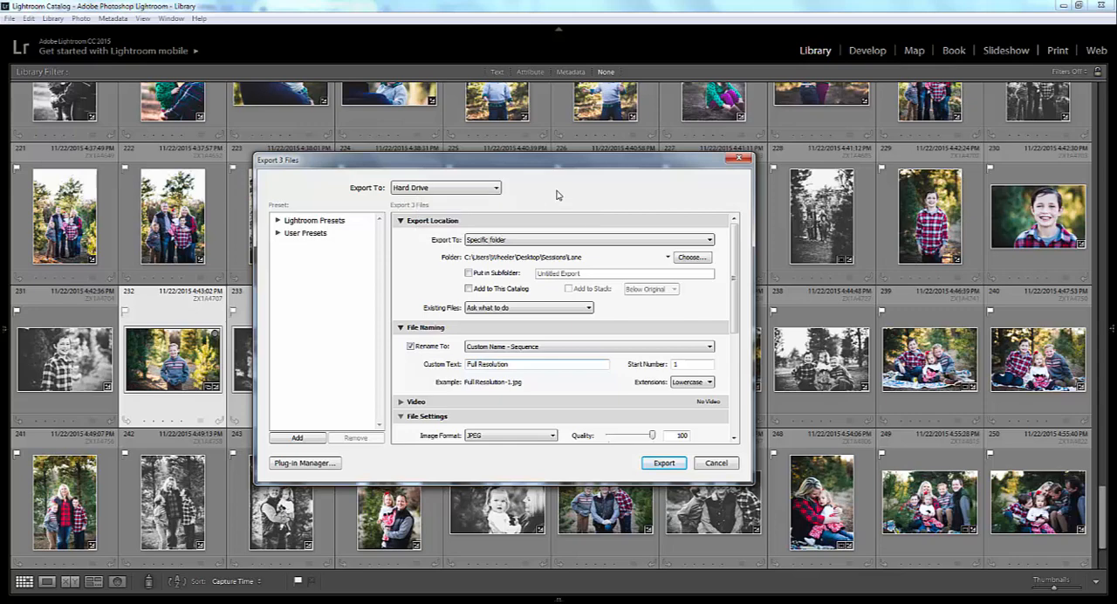
mouse_move(461, 250)
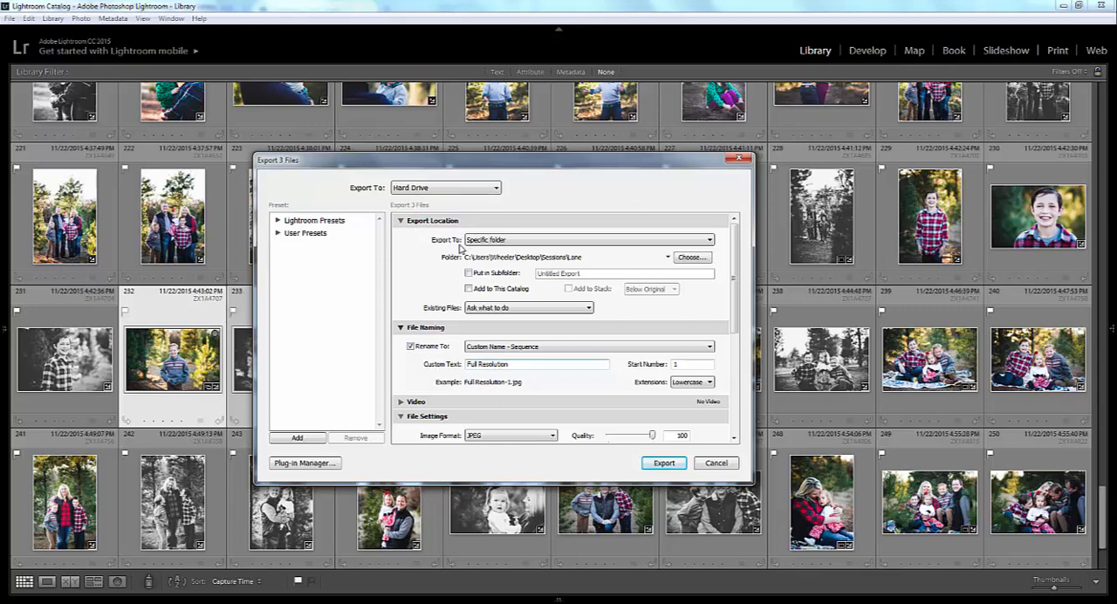
mouse_move(362, 282)
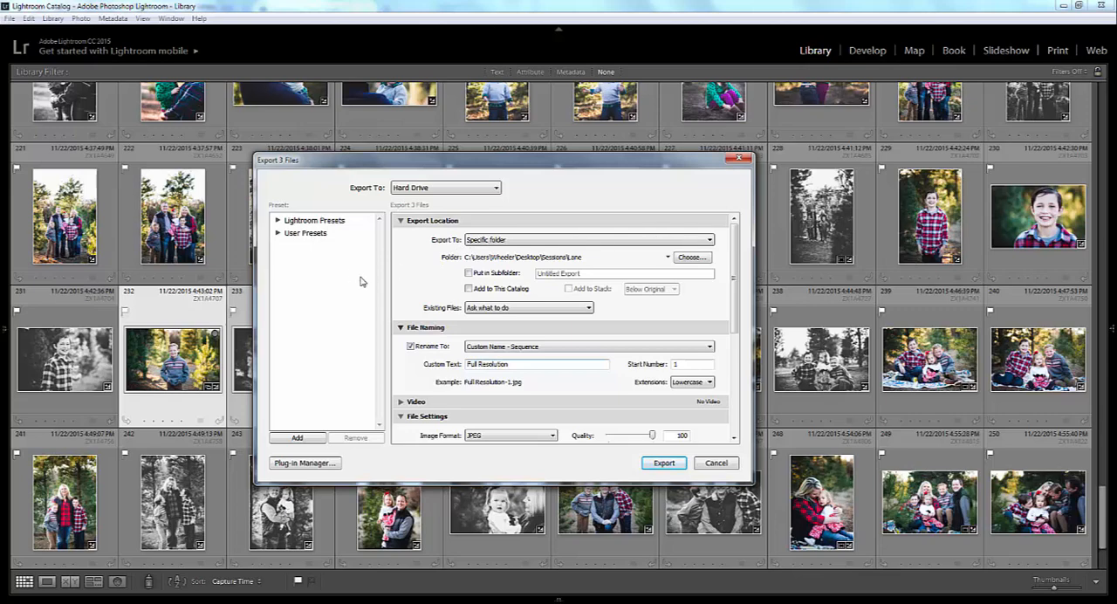
mouse_move(584, 259)
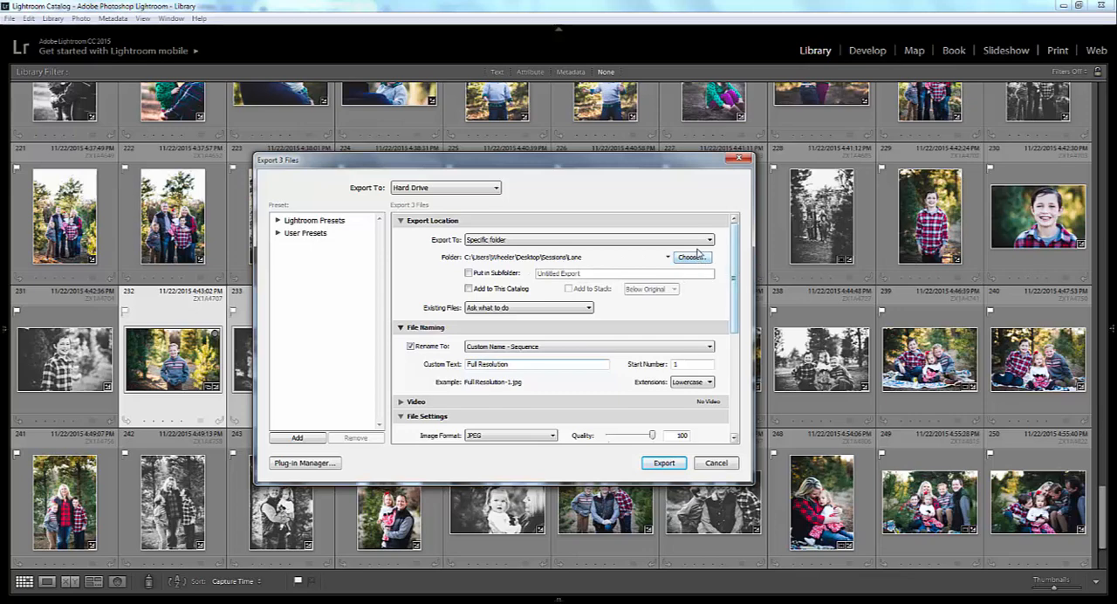
Step: Choose the Desktop as the export destination folder
left_click(691, 256)
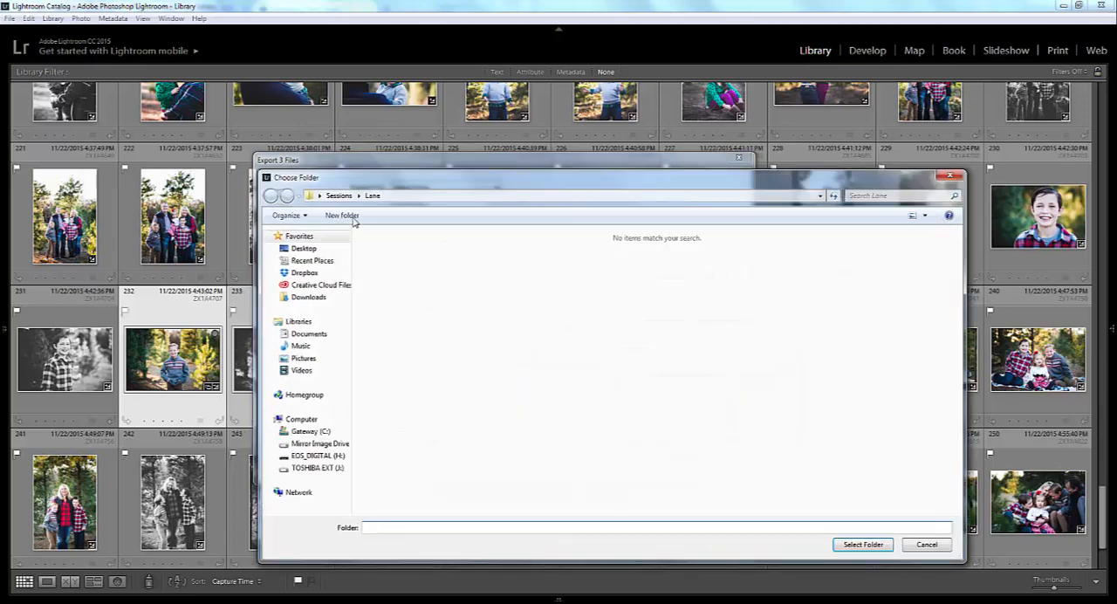
mouse_move(467, 294)
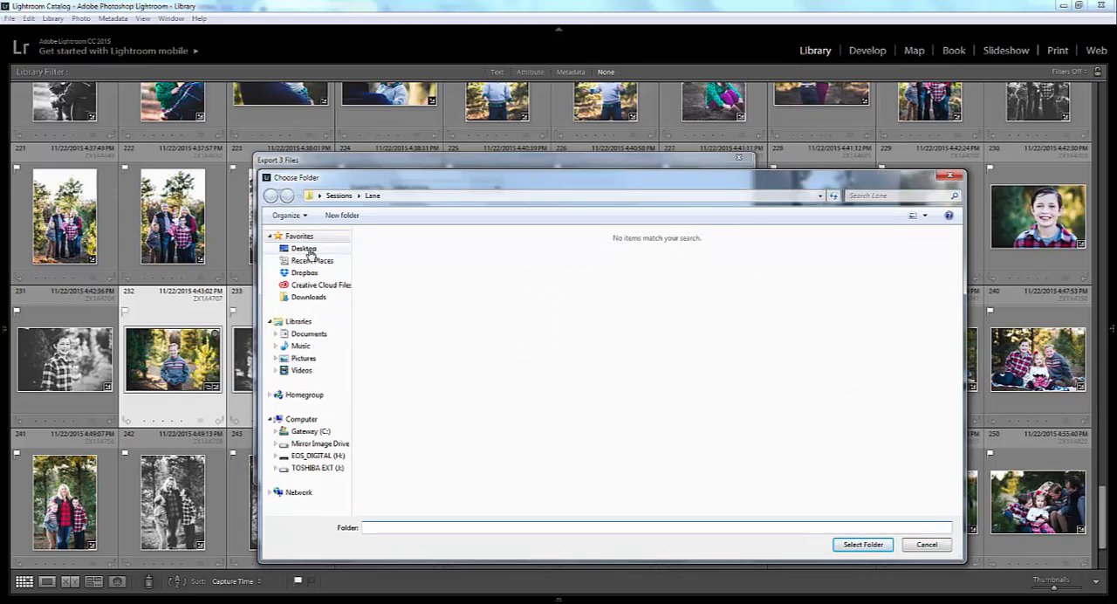
left_click(303, 247)
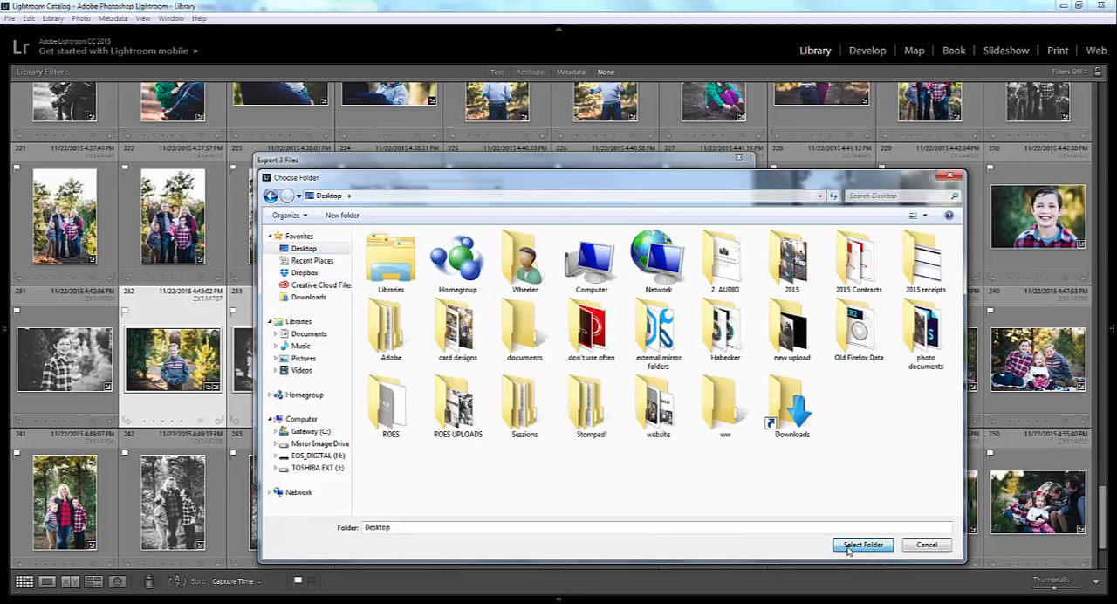
left_click(862, 543)
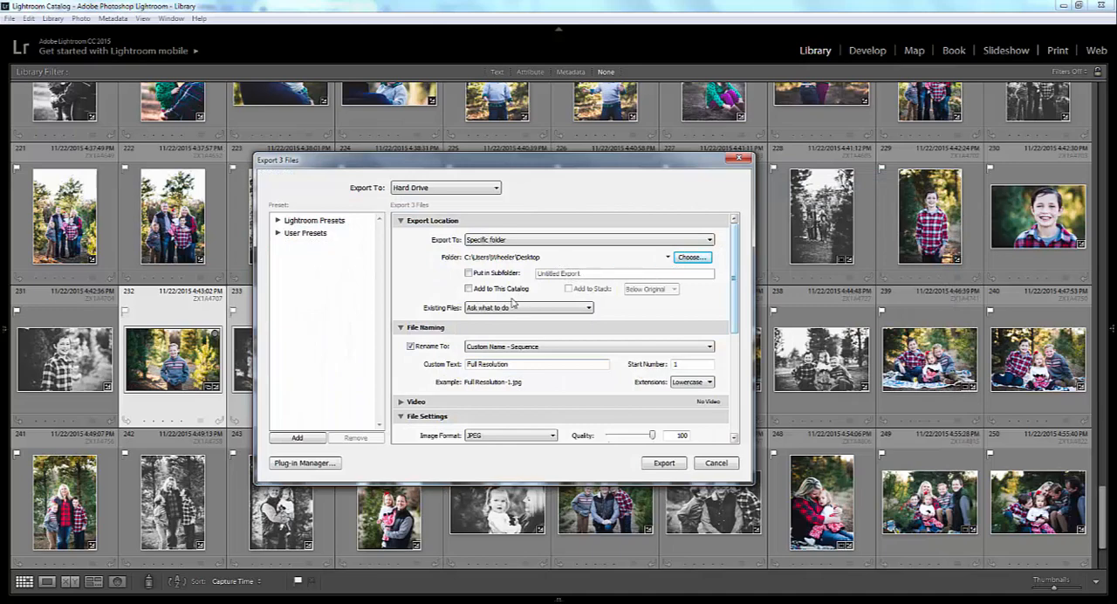
mouse_move(574, 316)
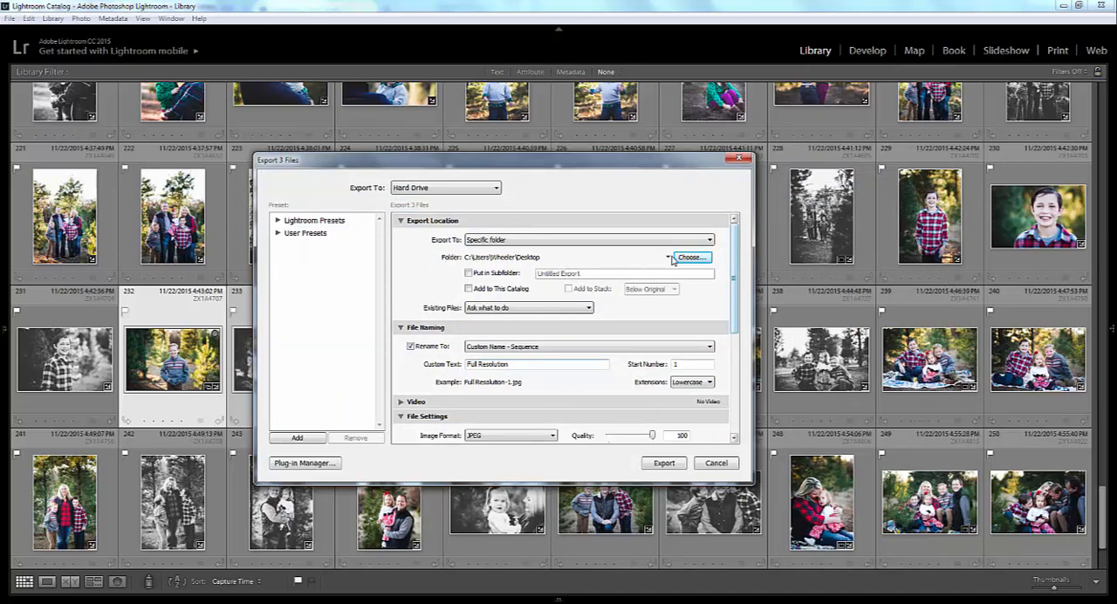
mouse_move(249, 316)
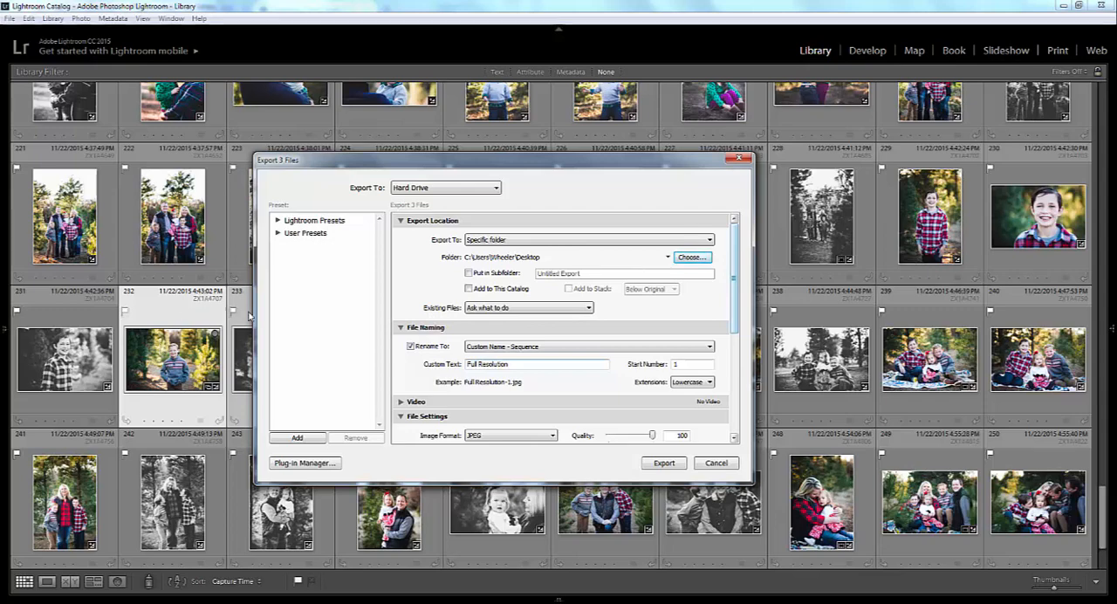
mouse_move(199, 394)
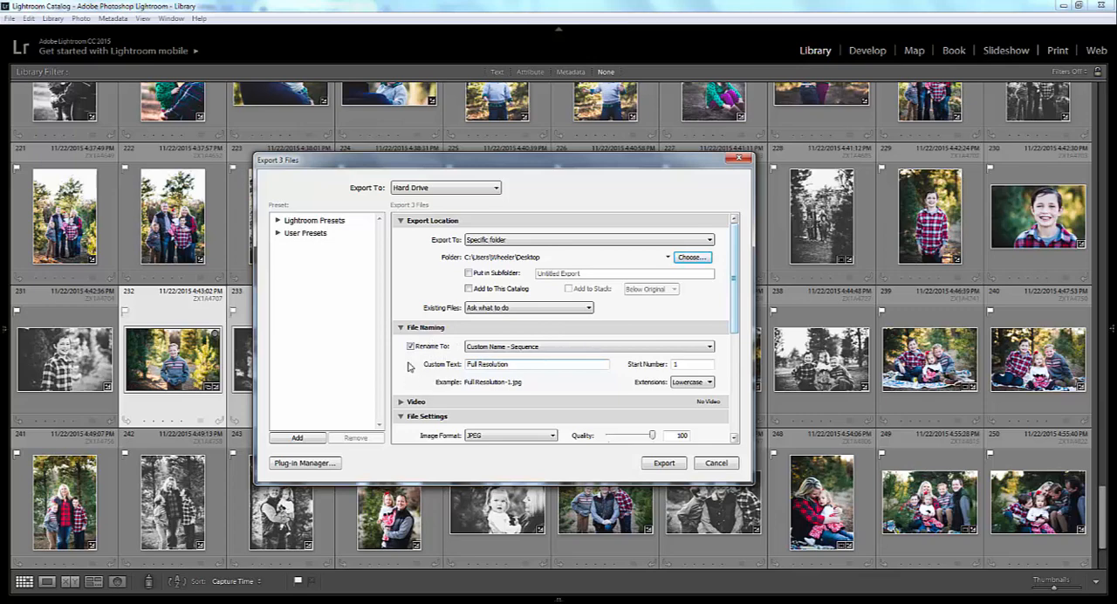
scroll("down", 3)
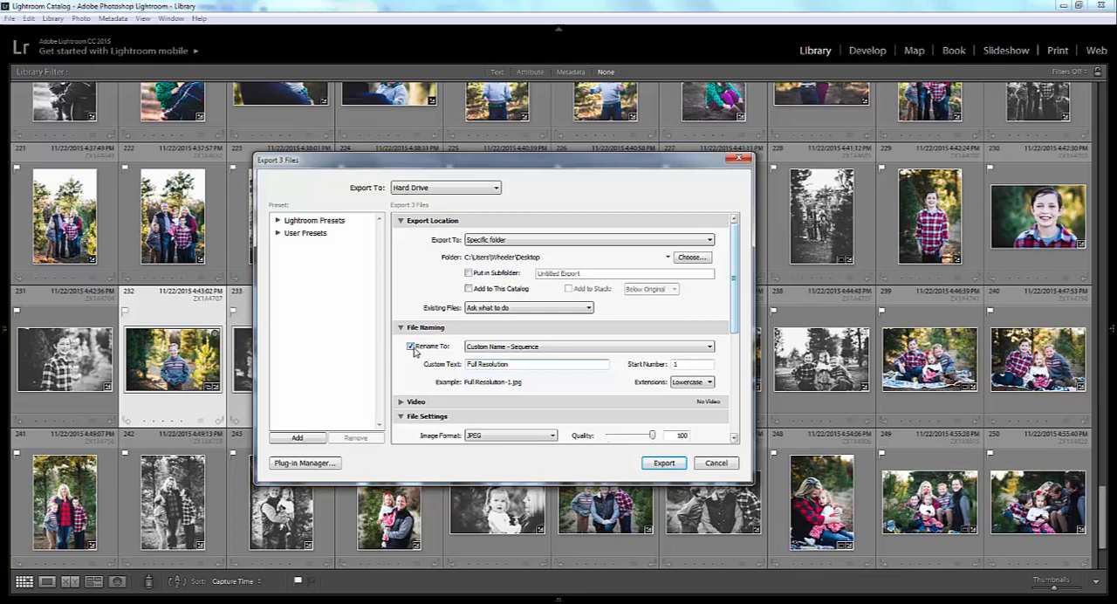
mouse_move(460, 352)
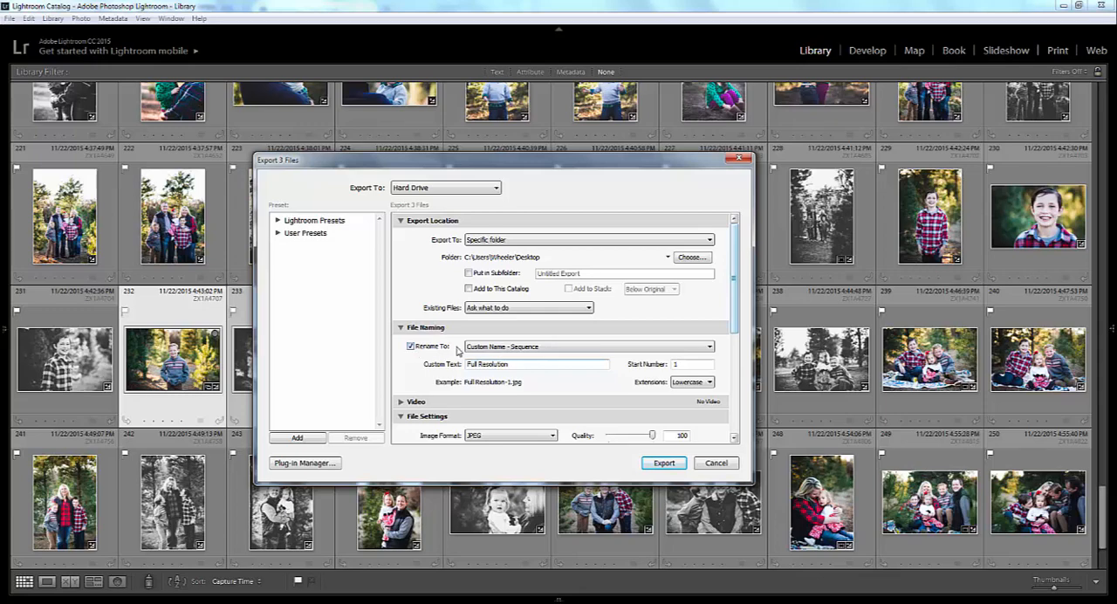
left_click(410, 346)
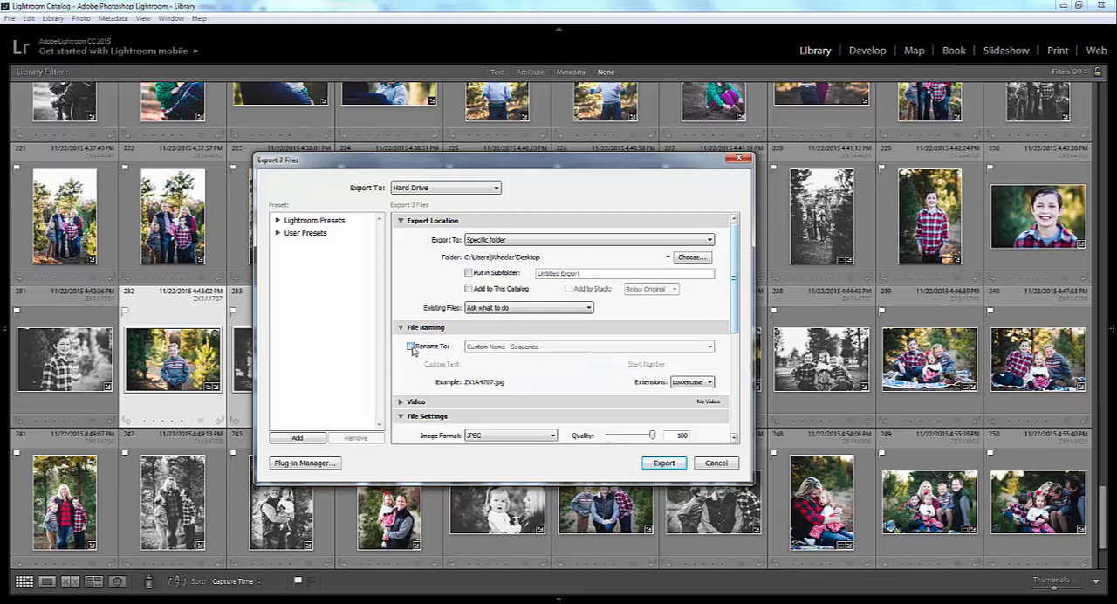
left_click(410, 346)
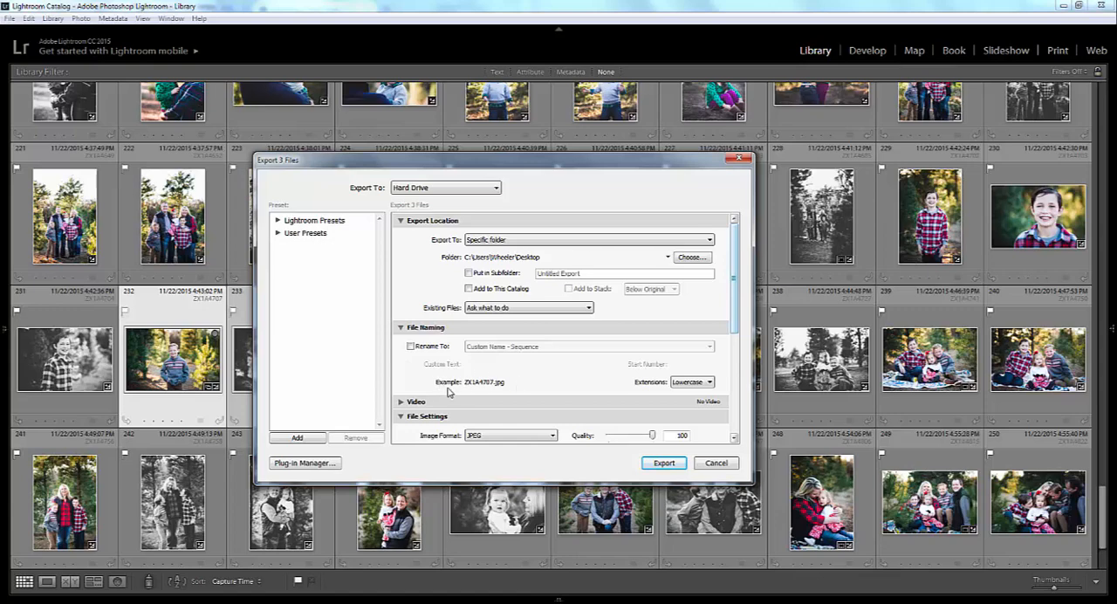
left_click(410, 346)
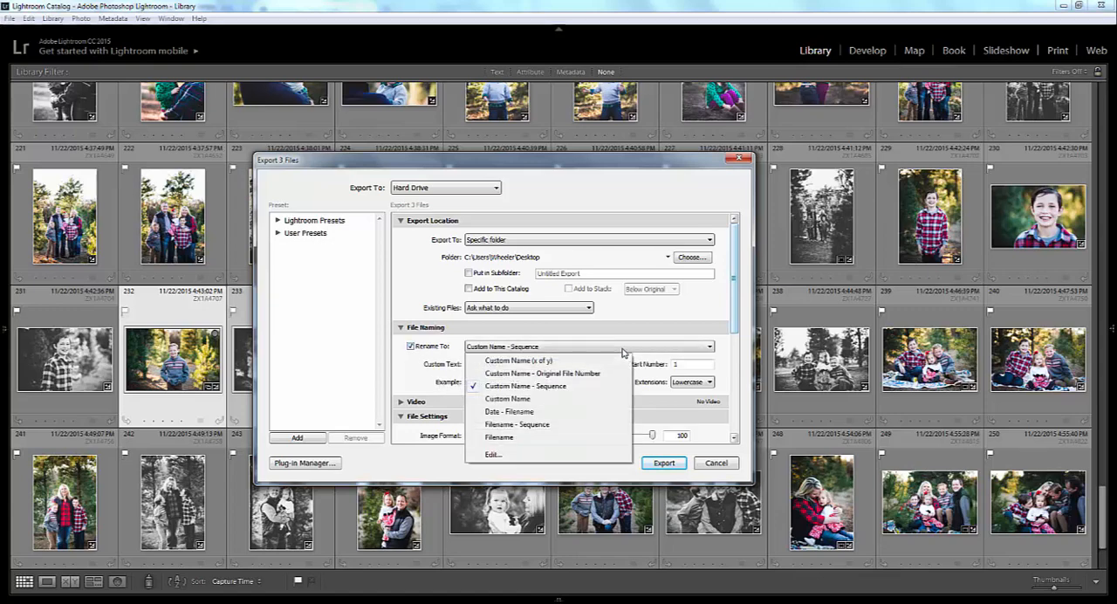
mouse_move(544, 361)
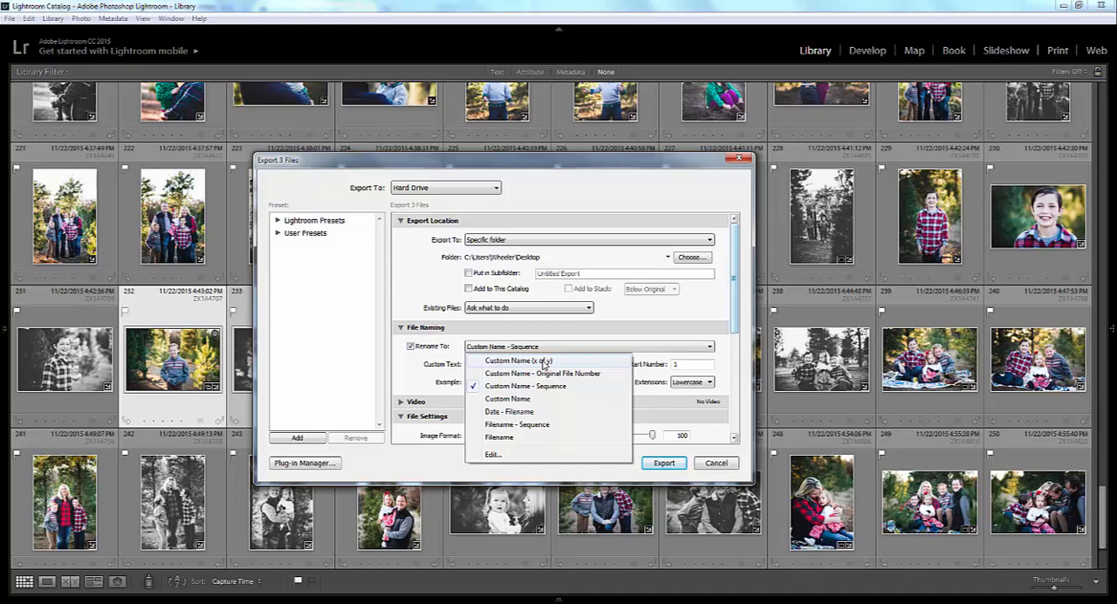
mouse_move(550, 391)
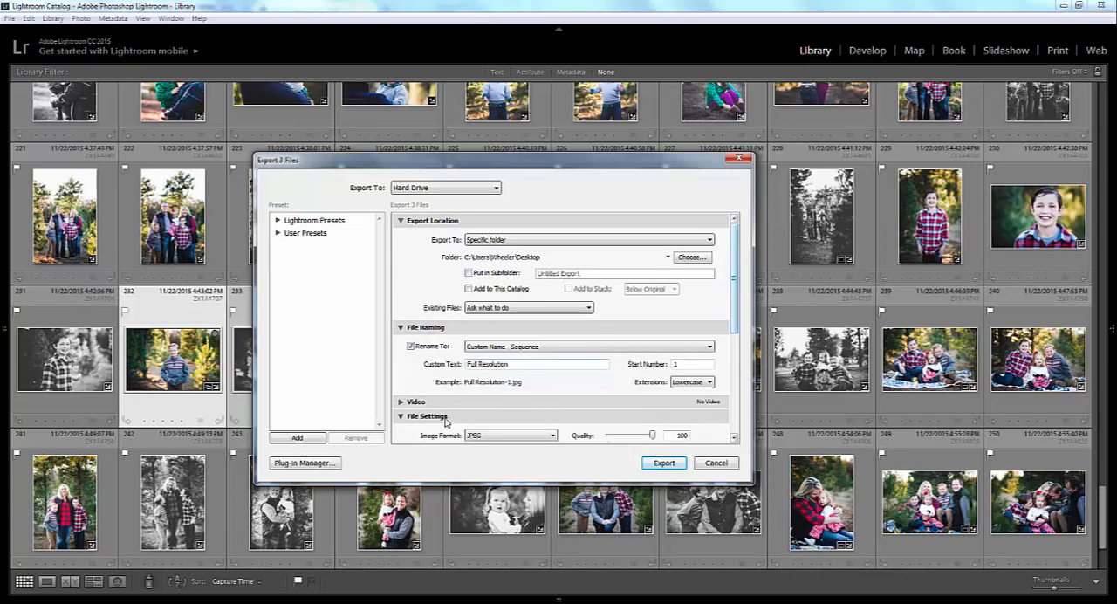
mouse_move(616, 355)
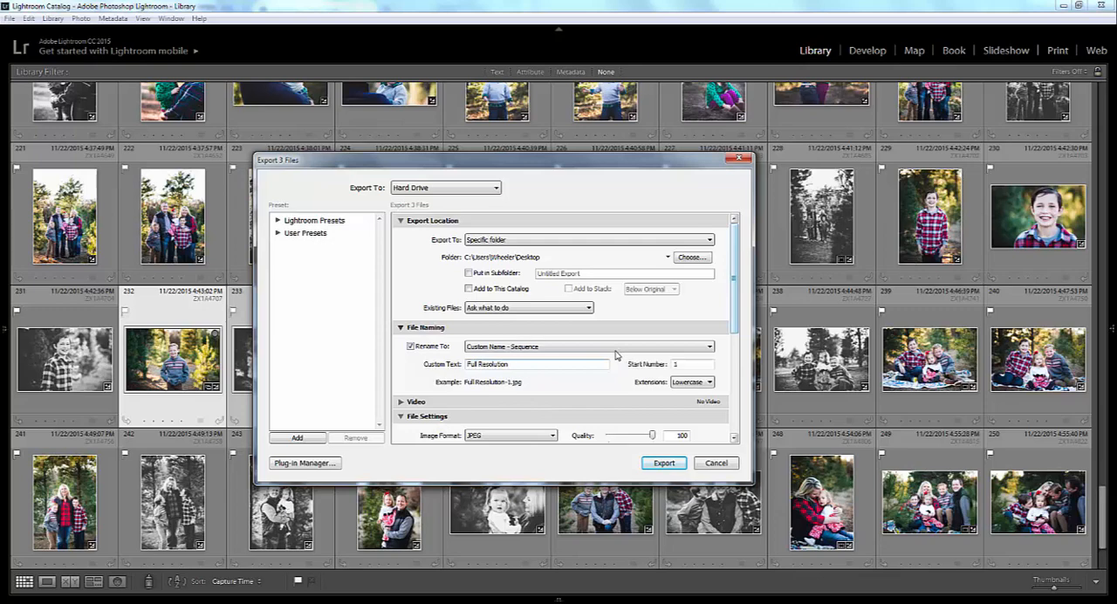
scroll("down", 3)
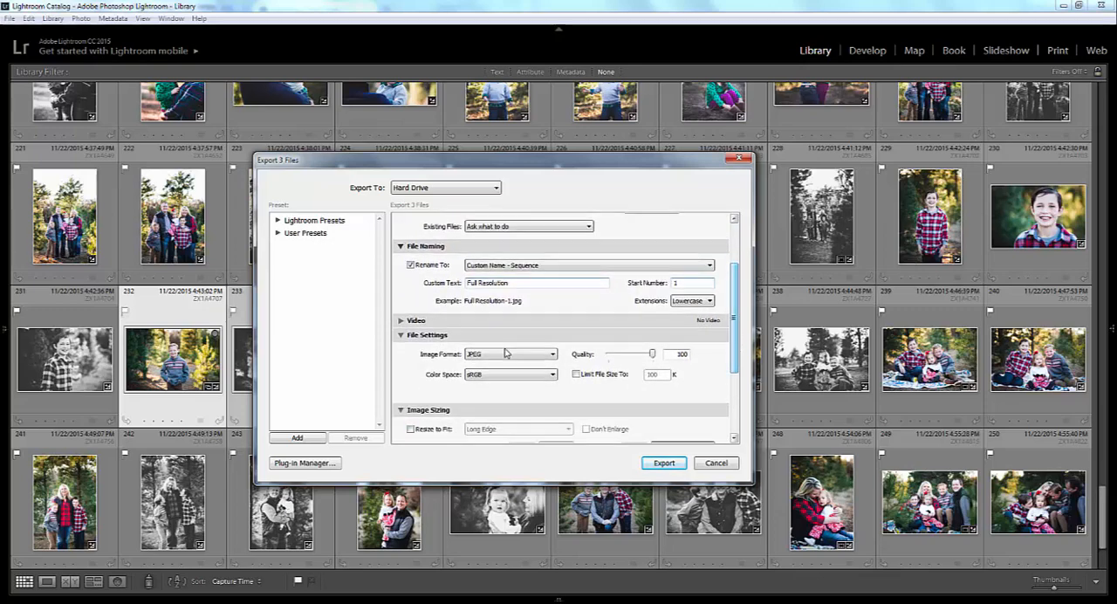
left_click(402, 320)
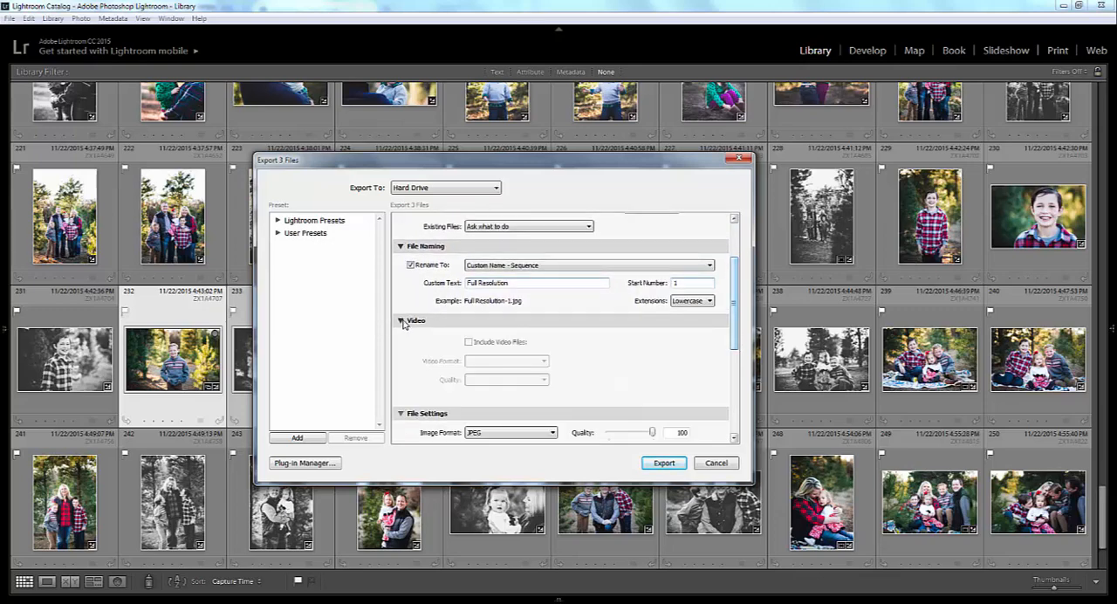
left_click(402, 321)
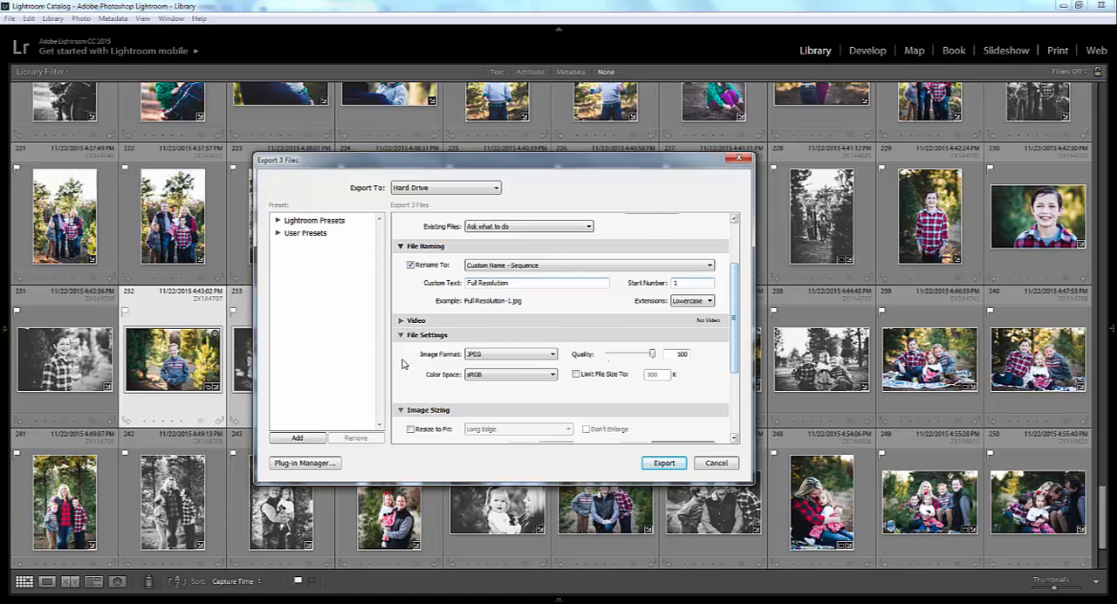
mouse_move(562, 398)
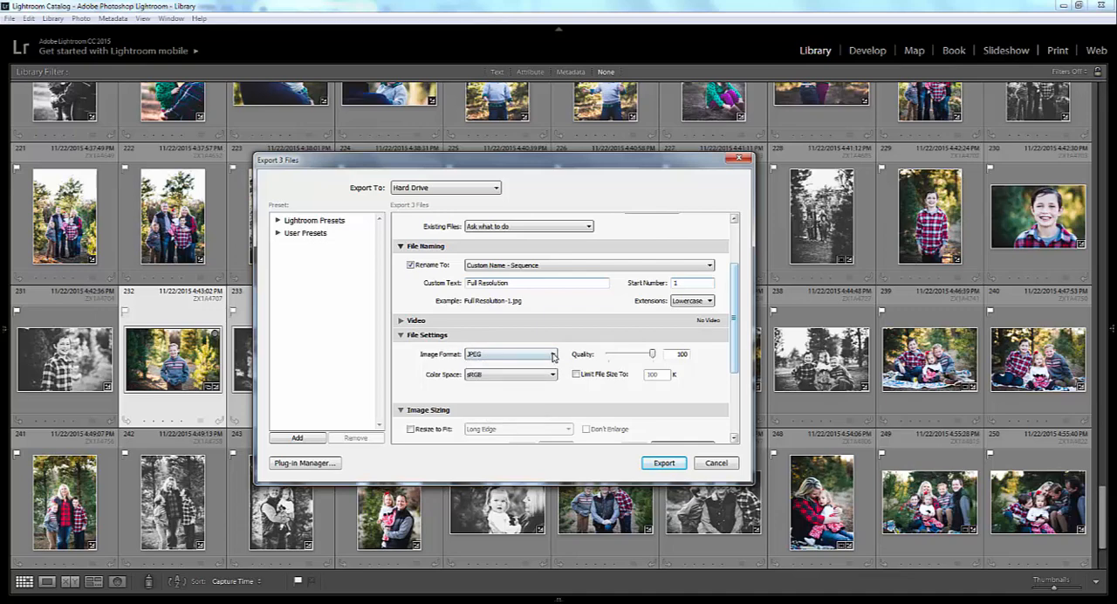
mouse_move(653, 360)
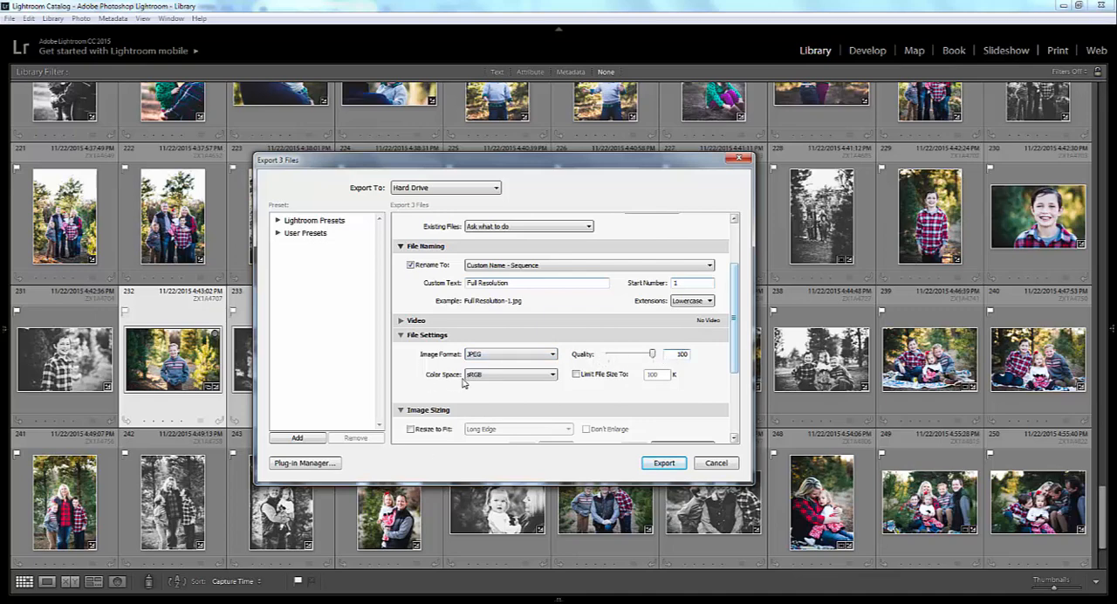
mouse_move(583, 399)
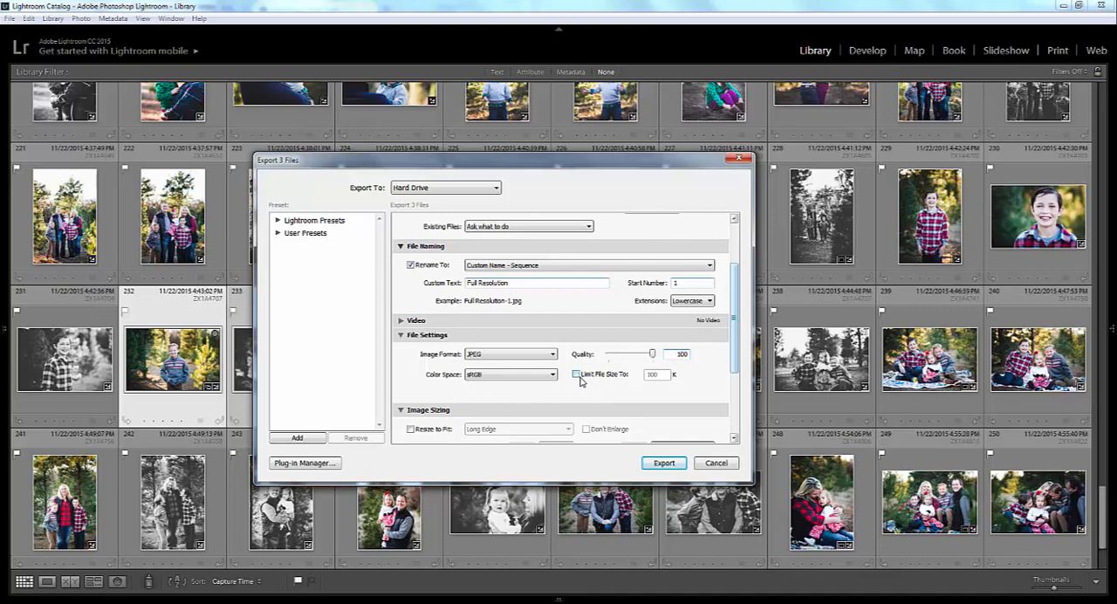
Step: Enable Resize to Fit with Long Edge at 2048 pixels and 72 ppi, then switch to the browser
scroll("down", 3)
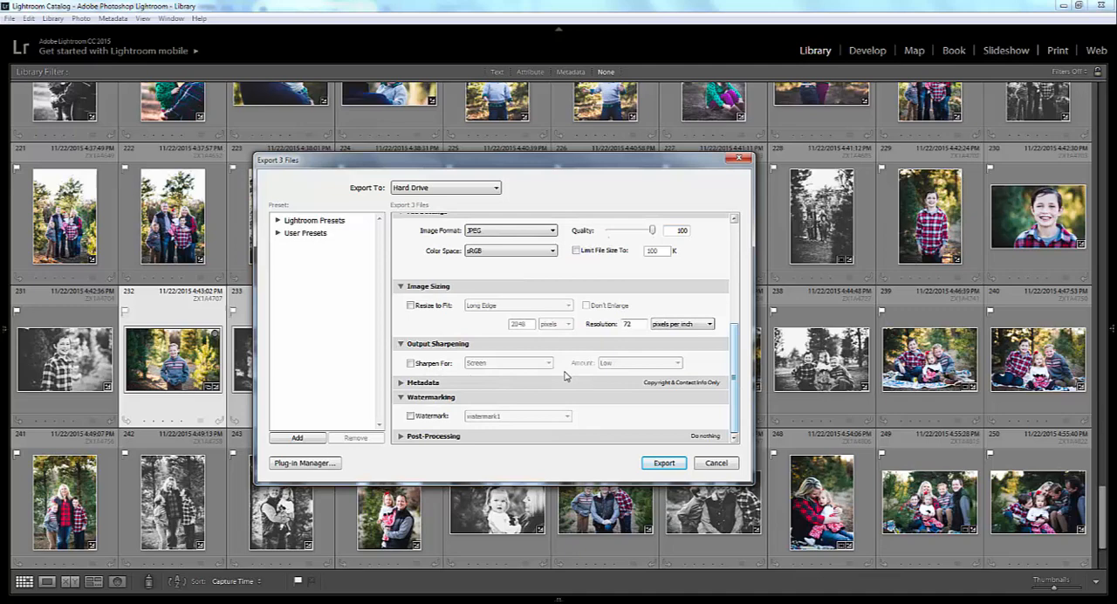
mouse_move(583, 377)
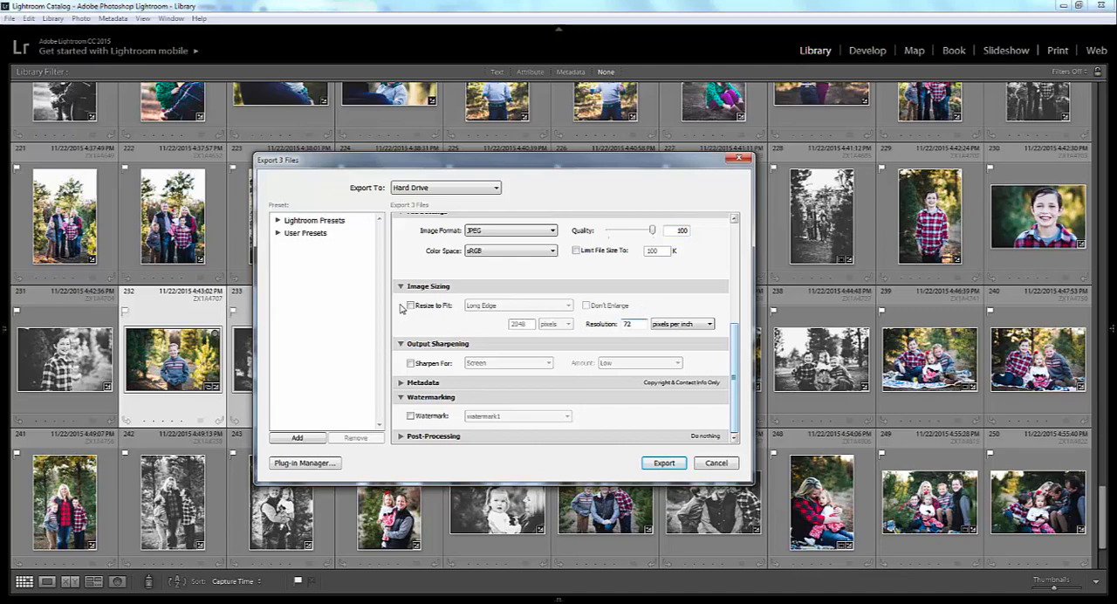
left_click(410, 306)
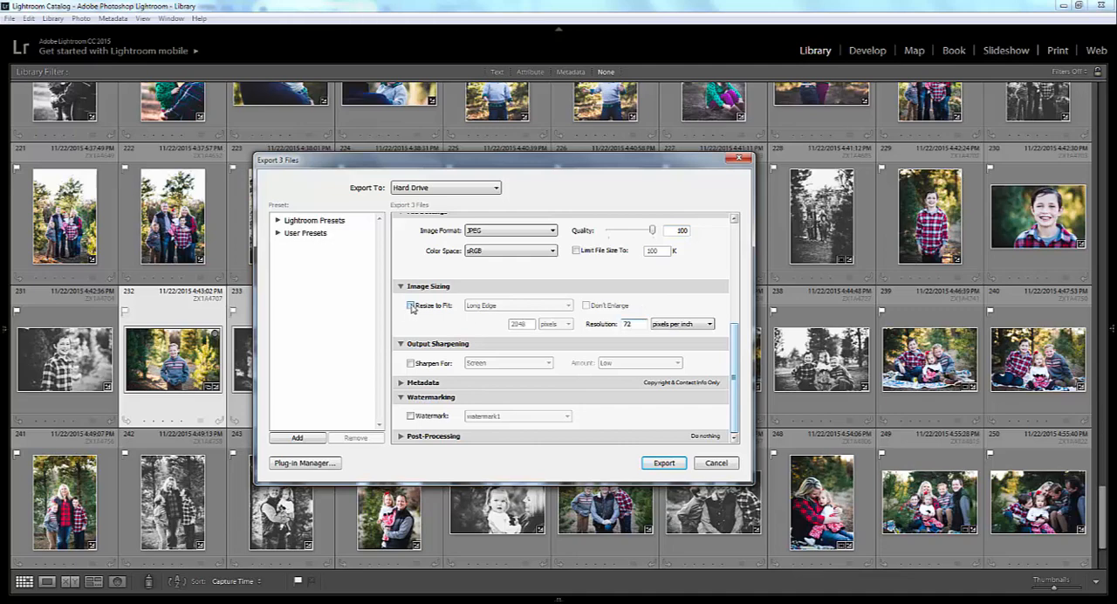
left_click(410, 304)
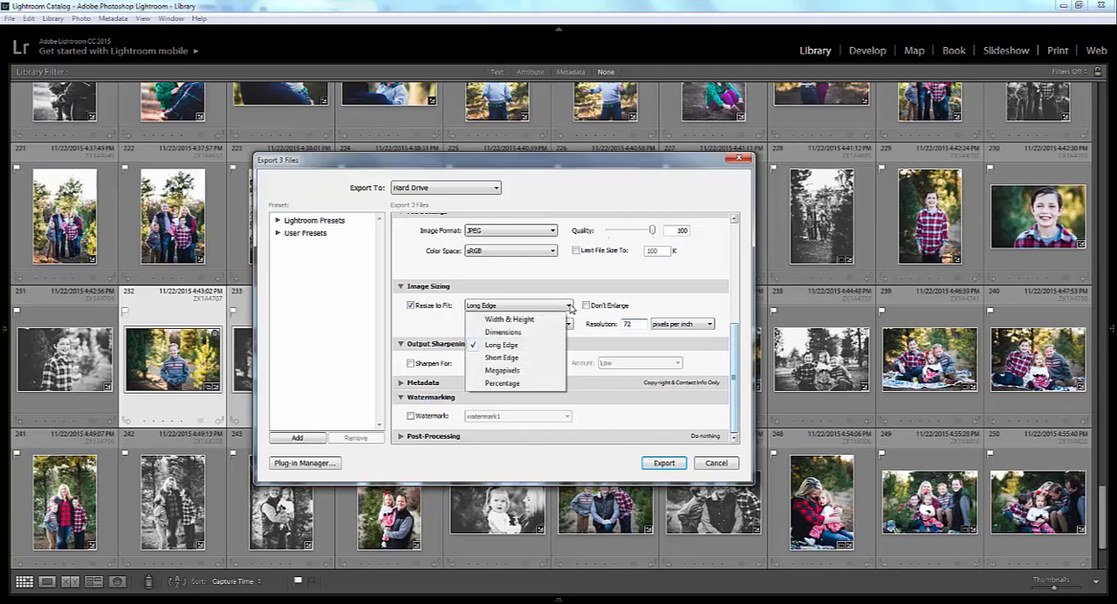
left_click(501, 344)
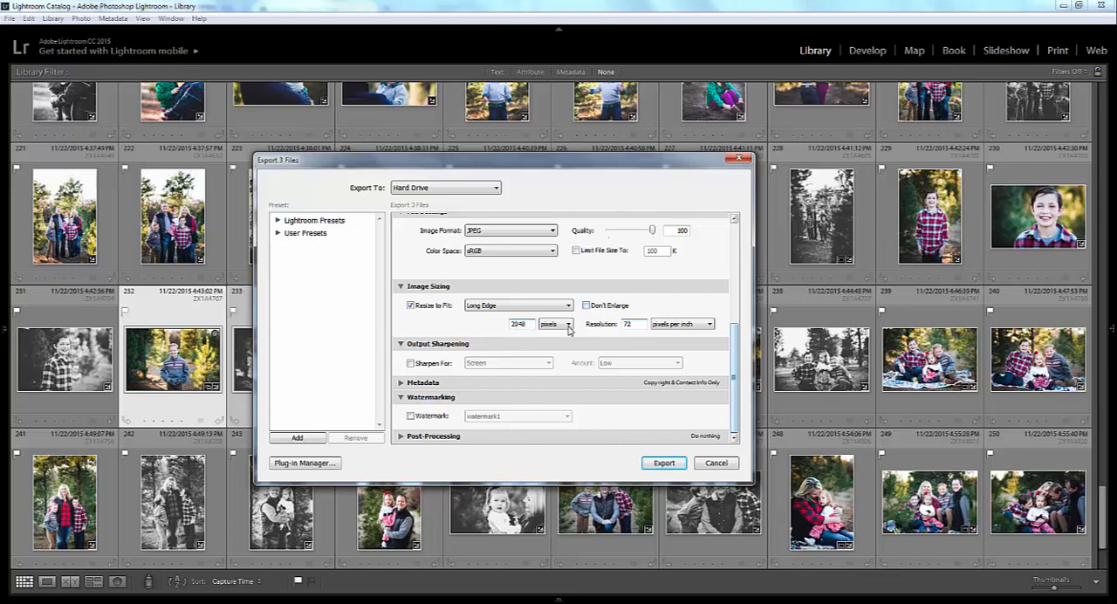
left_click(567, 324)
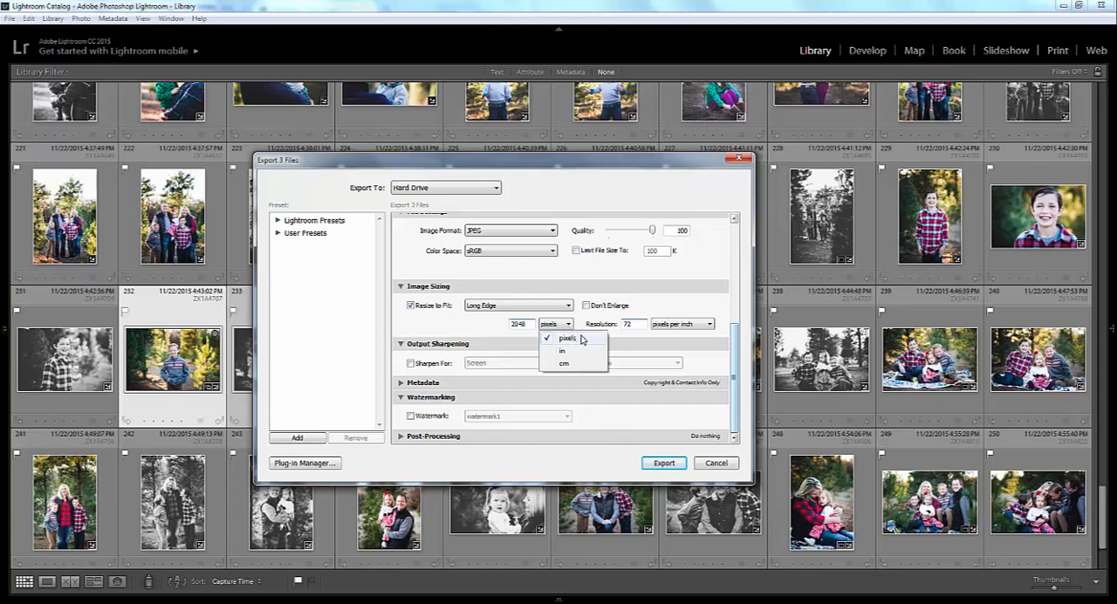
left_click(566, 338)
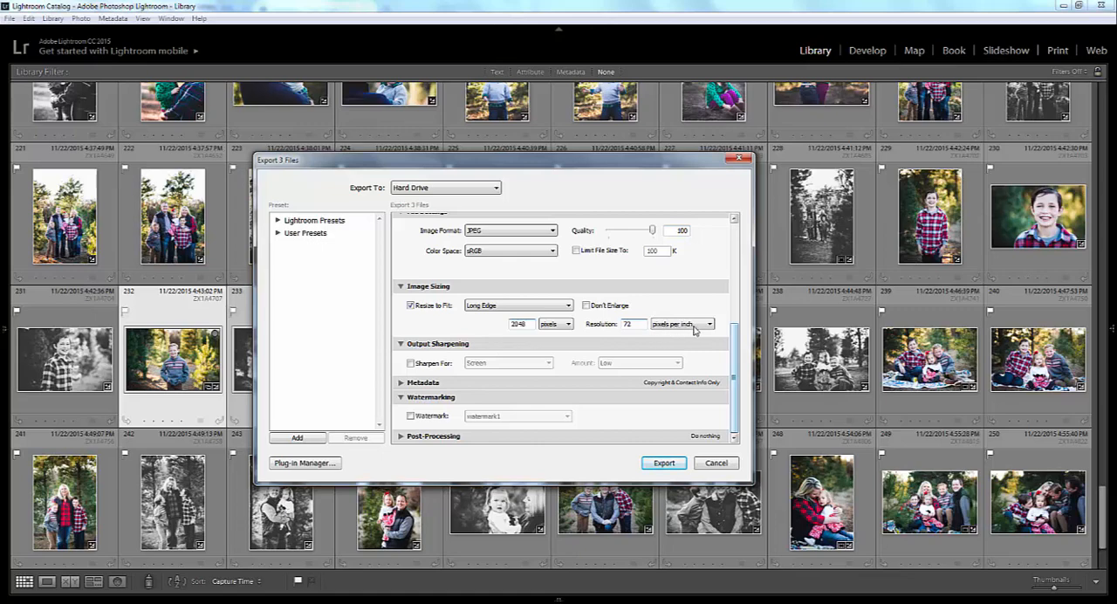
mouse_move(458, 317)
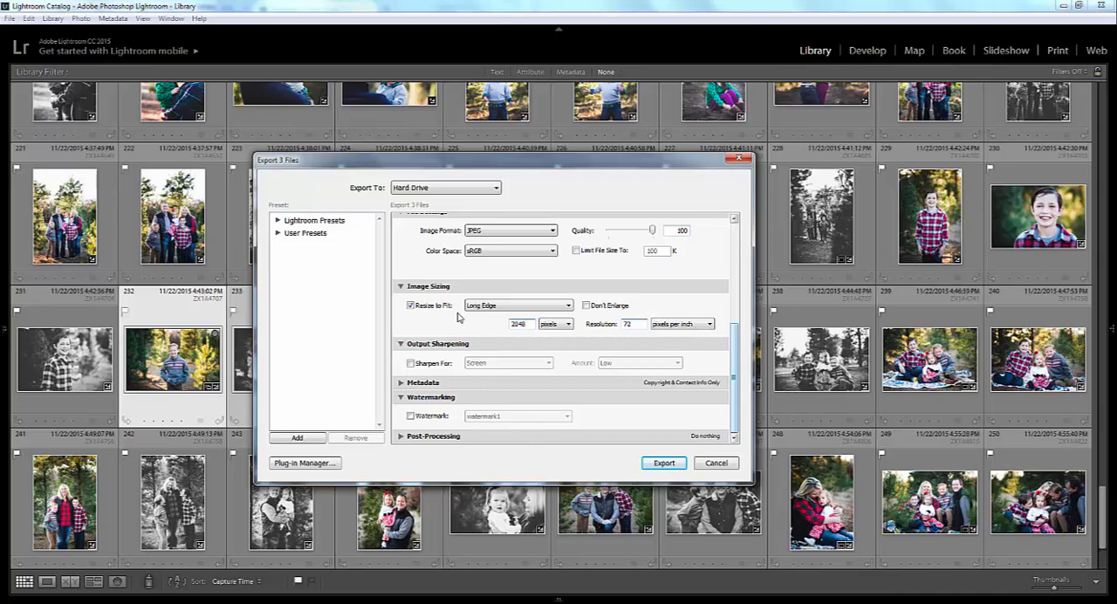
mouse_move(128, 601)
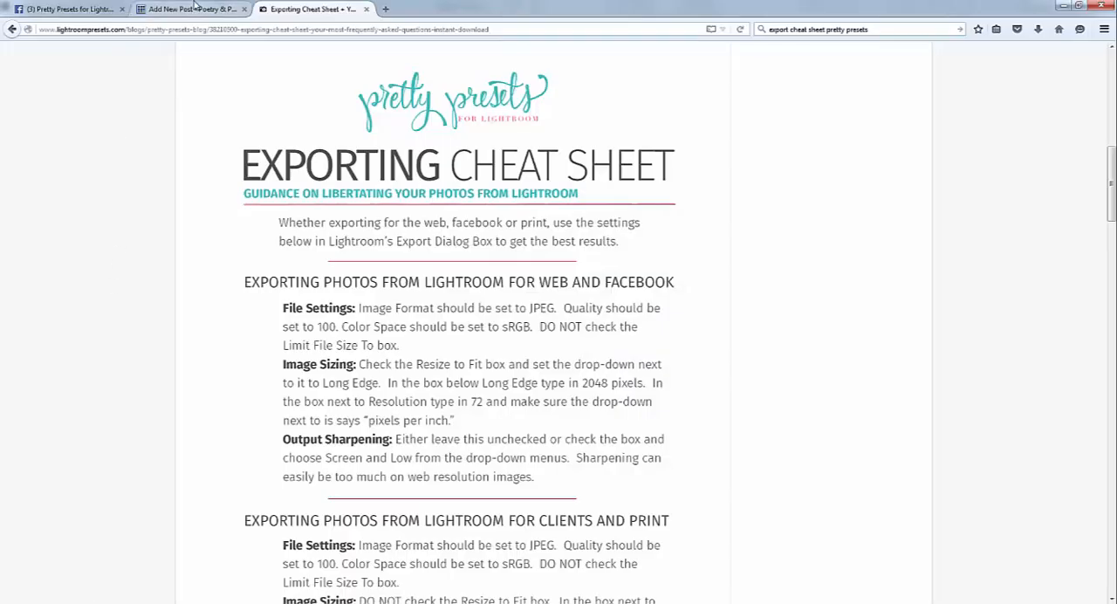
left_click(189, 9)
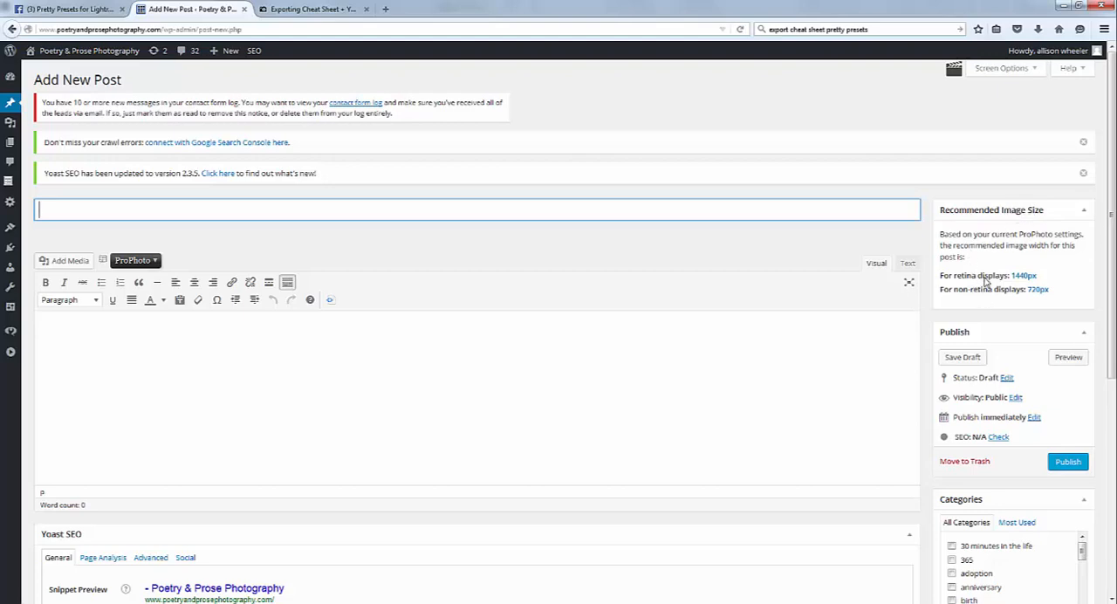
mouse_move(1035, 285)
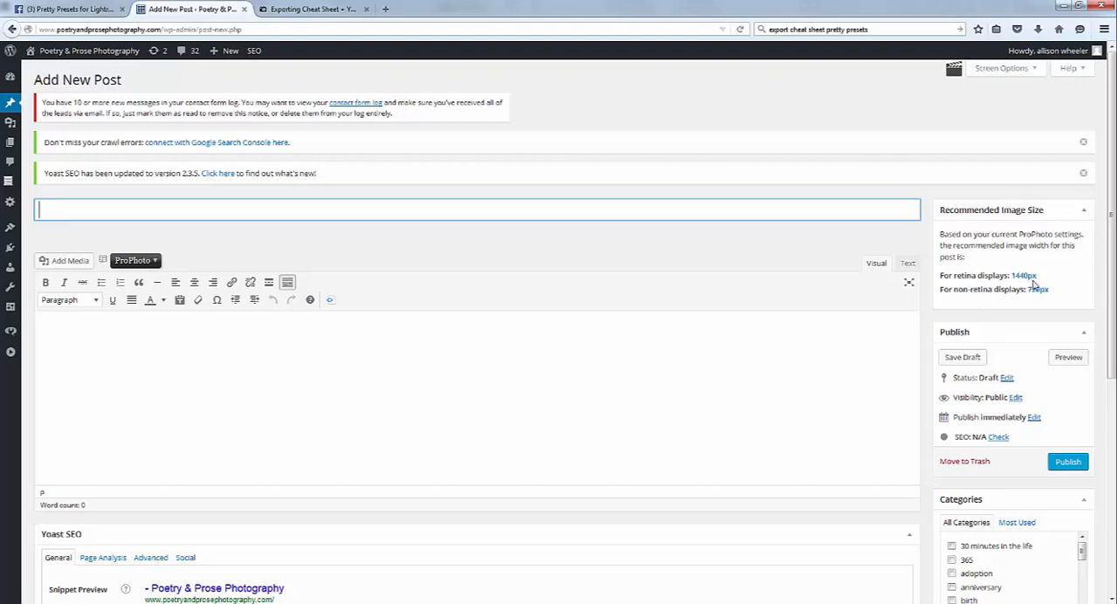
mouse_move(1042, 295)
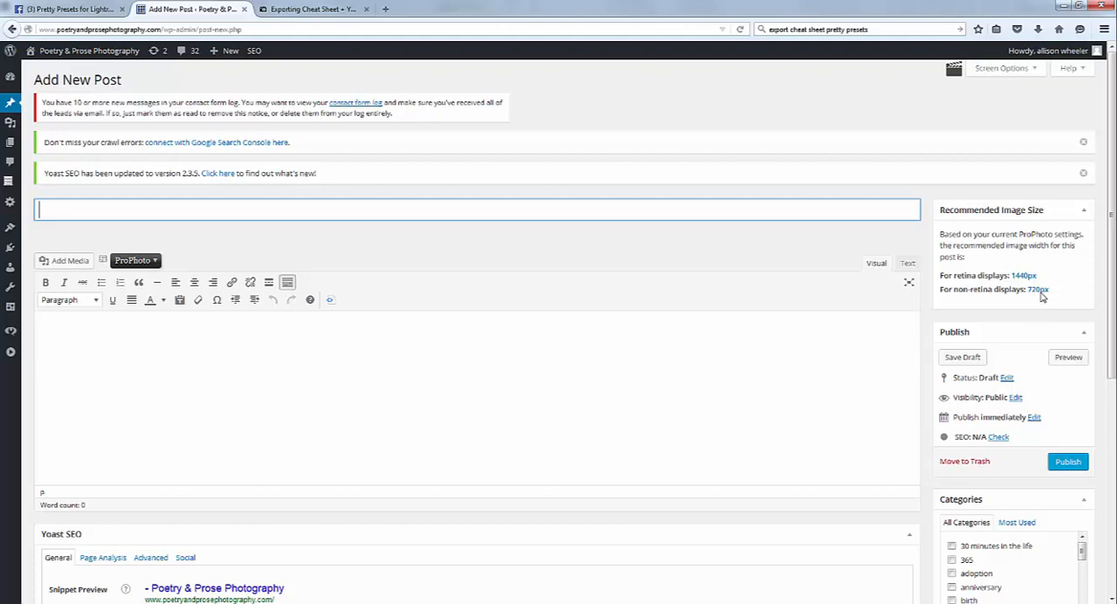
mouse_move(1040, 299)
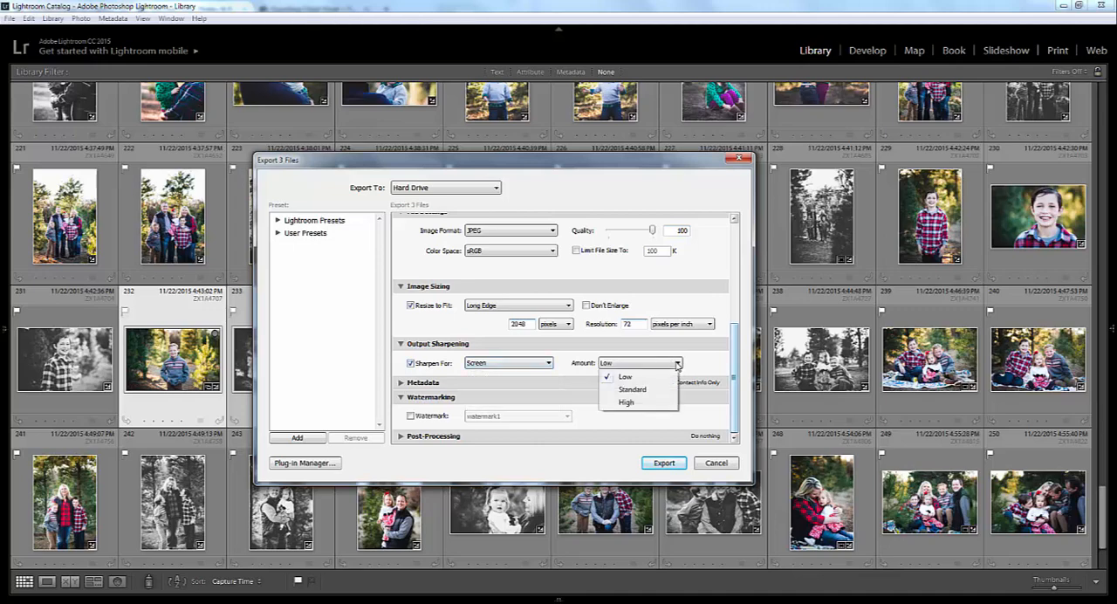
Step: Keep Output Sharpening Amount at Low and start exporting the three photos
left_click(625, 376)
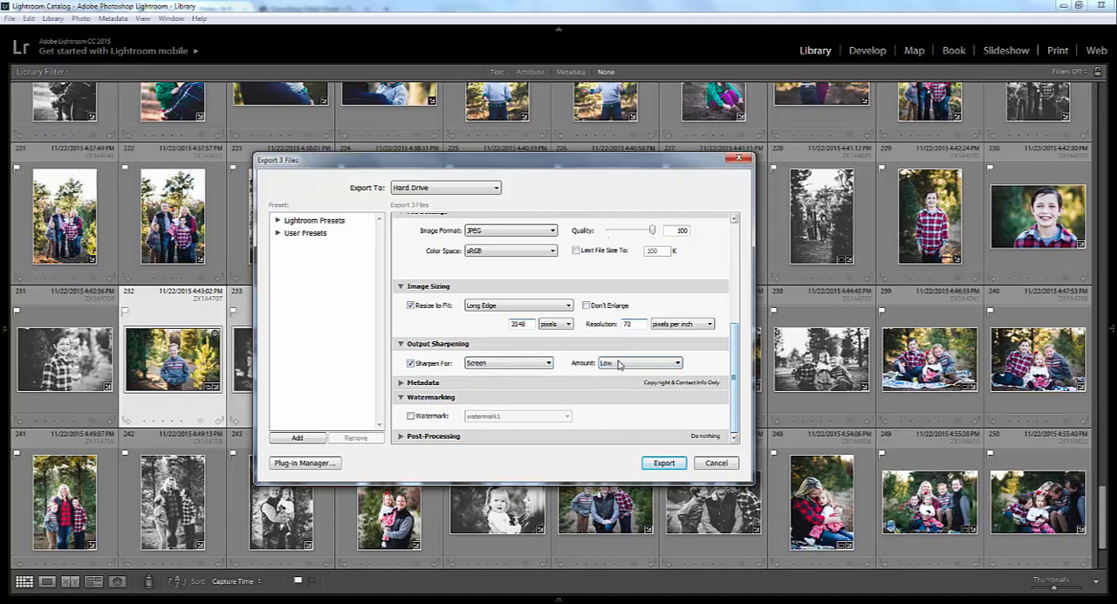
mouse_move(579, 376)
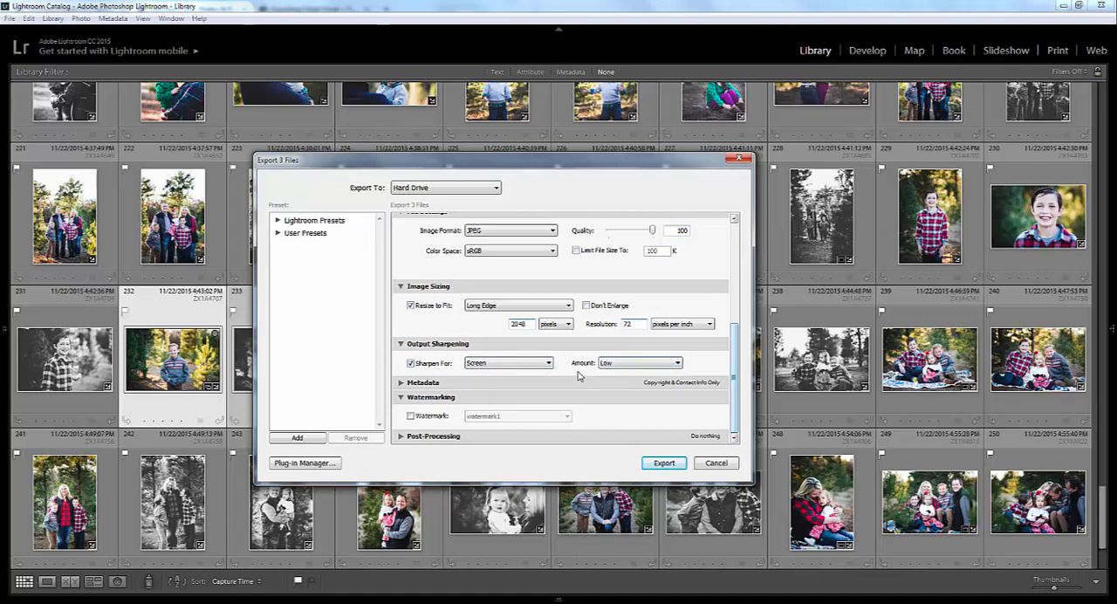
mouse_move(575, 381)
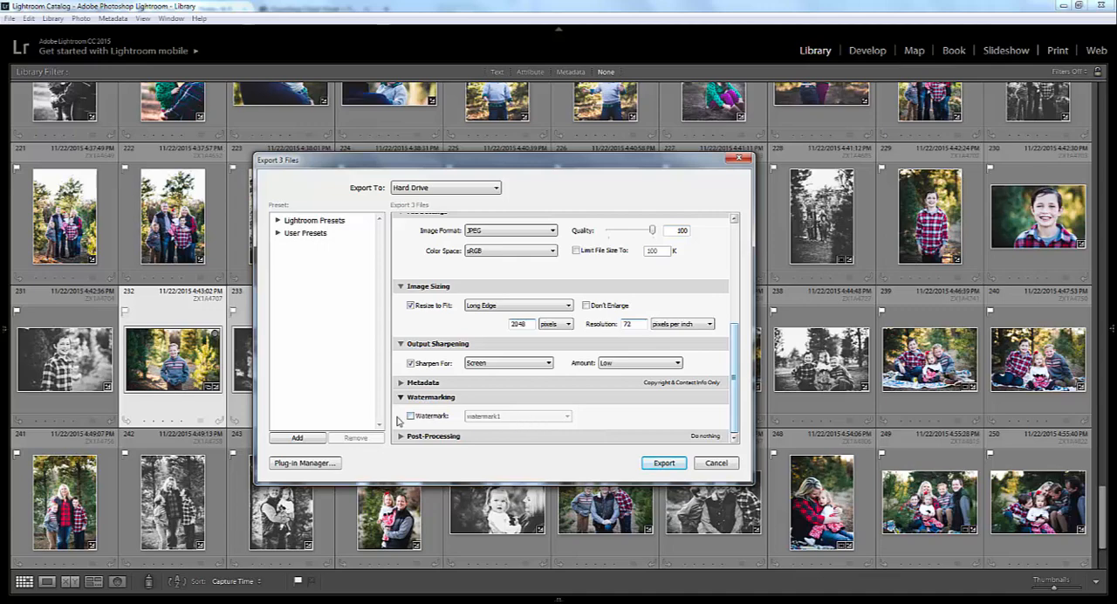
mouse_move(732, 398)
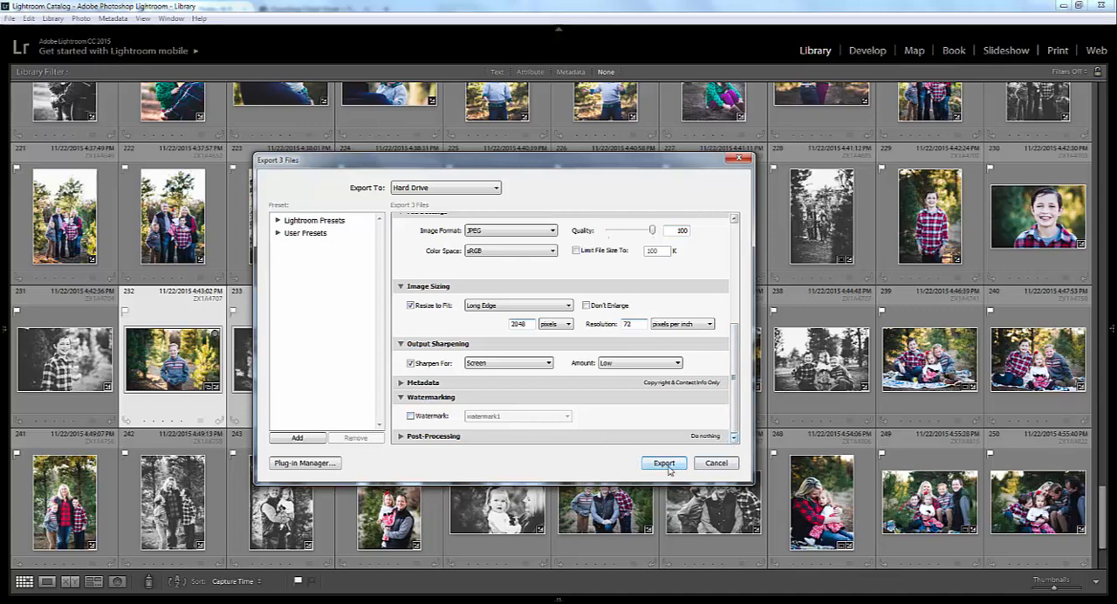
left_click(663, 463)
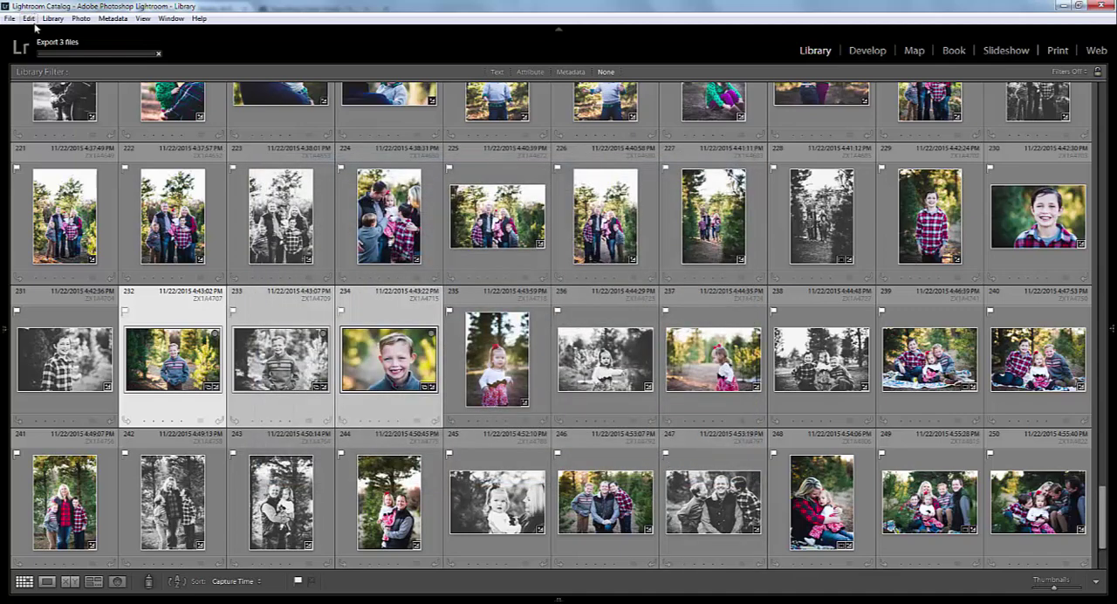
mouse_move(111, 68)
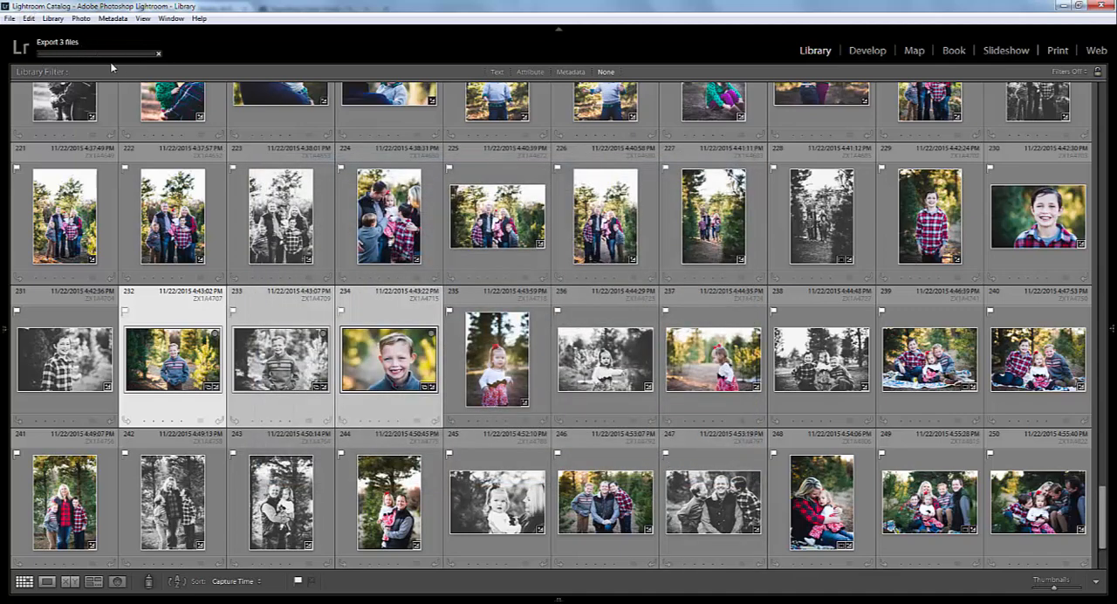
mouse_move(403, 4)
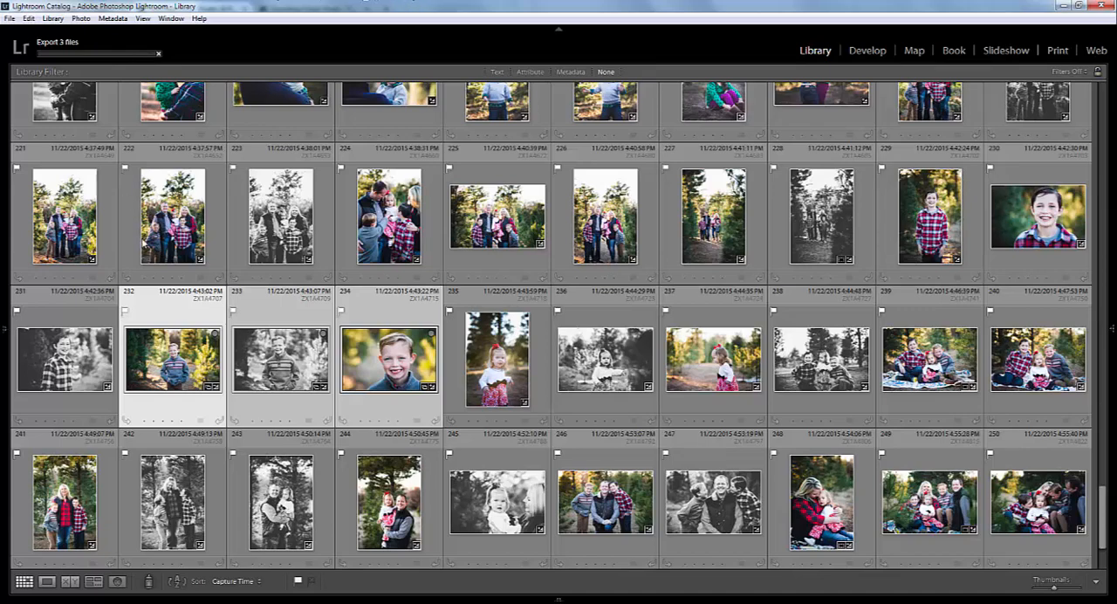
Step: Reopen the Export dialog for the selected photos while the first export runs
right_click(172, 359)
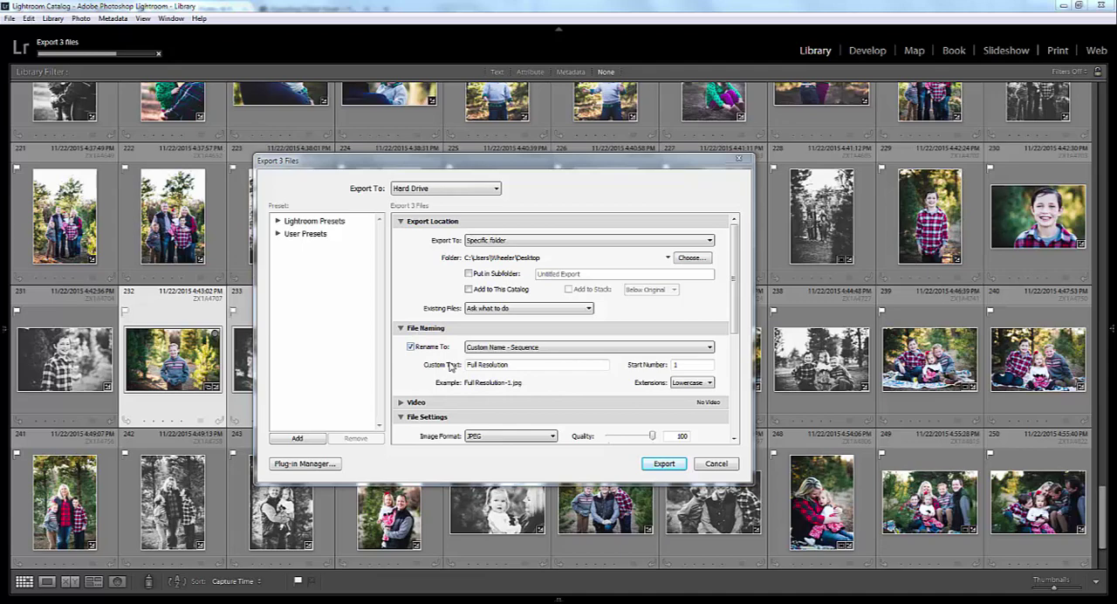
mouse_move(1012, 119)
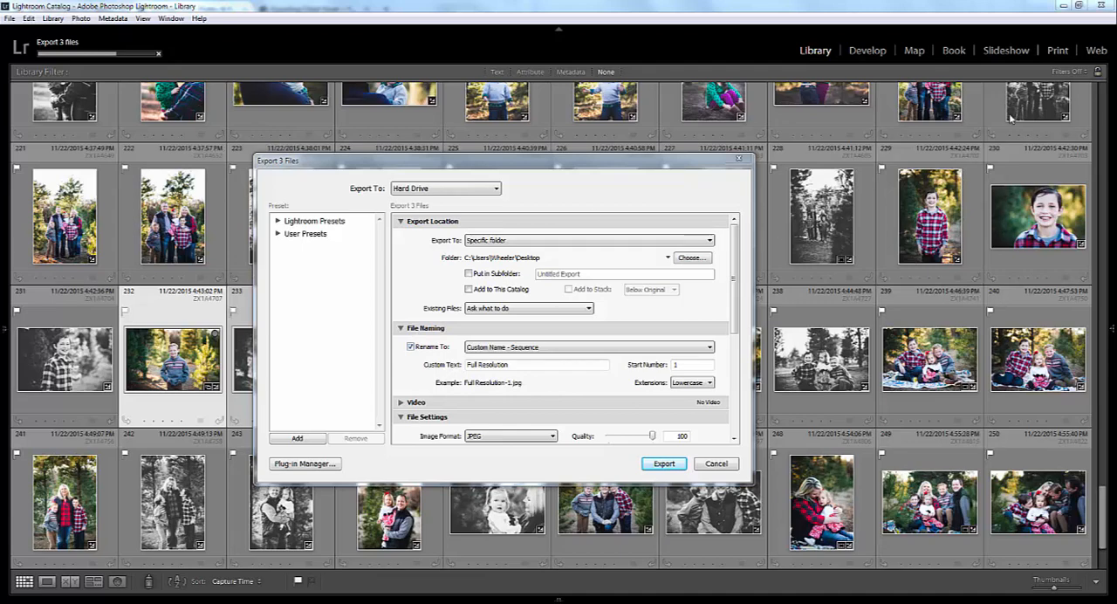
scroll("down", 3)
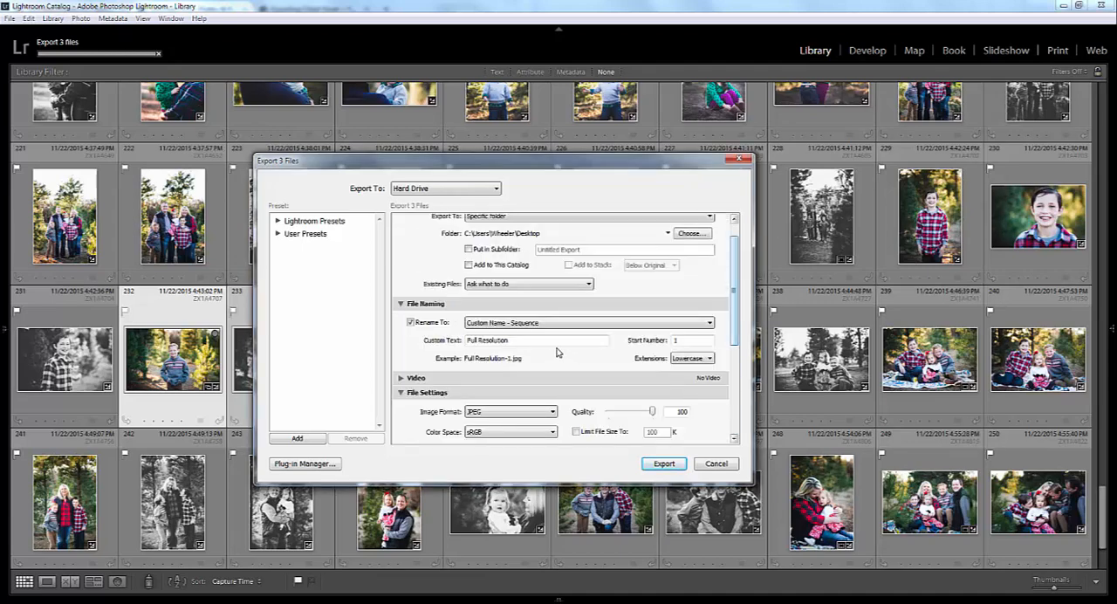
scroll("down", 3)
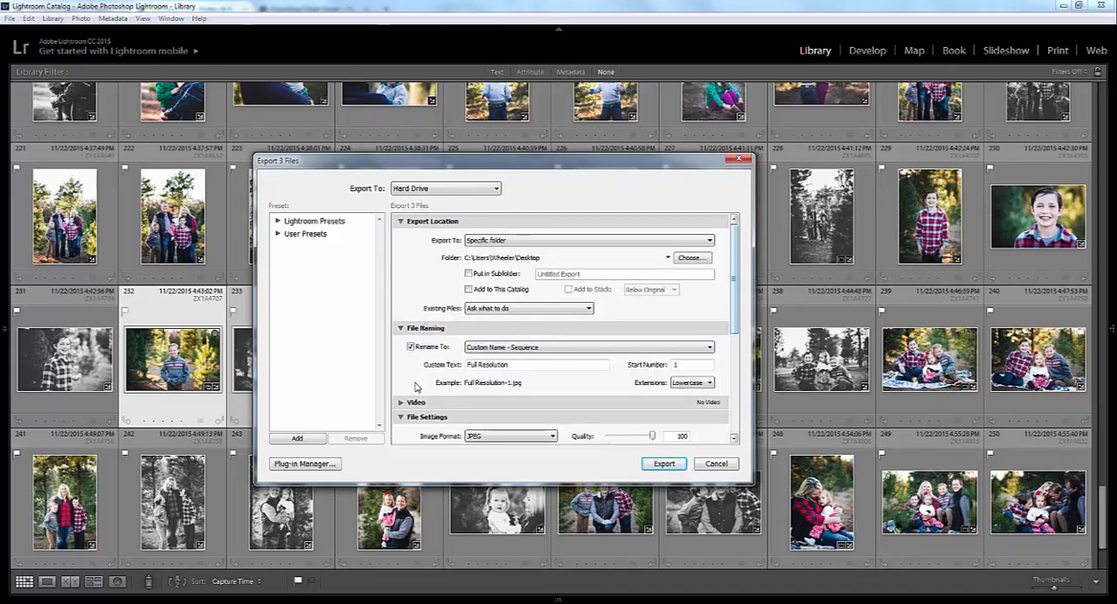
scroll("down", 3)
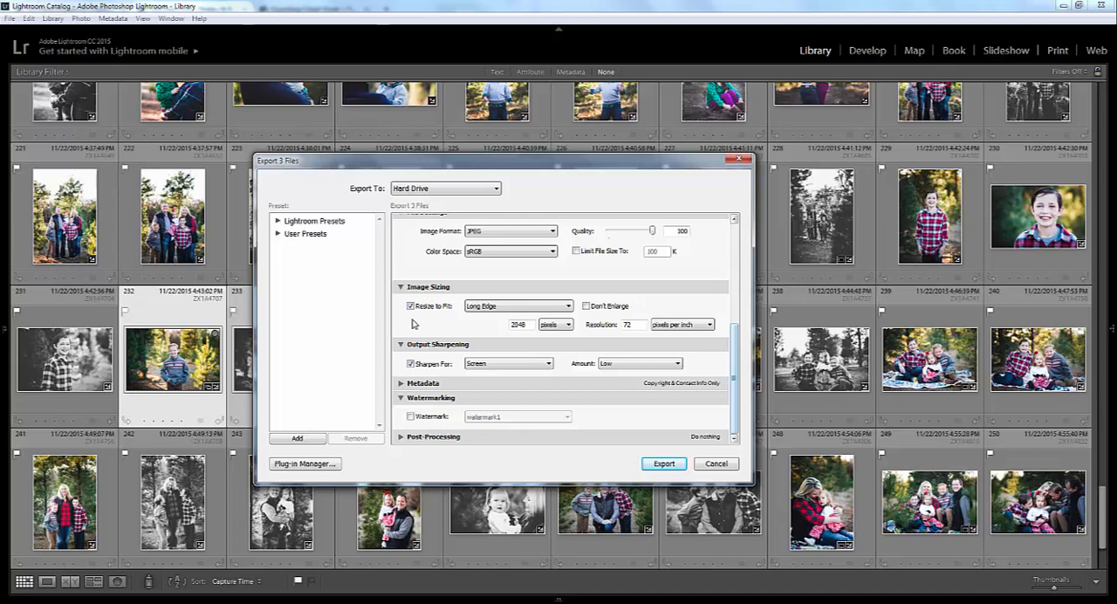
Step: Turn off Resize to Fit and sharpen for Matte Paper at Low amount
left_click(410, 305)
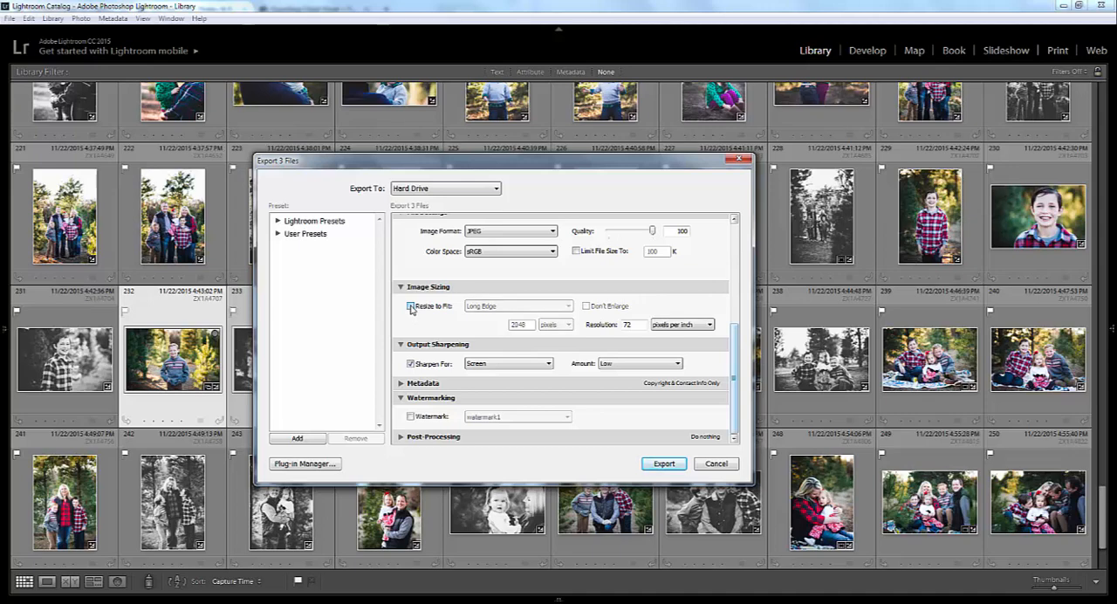
left_click(410, 306)
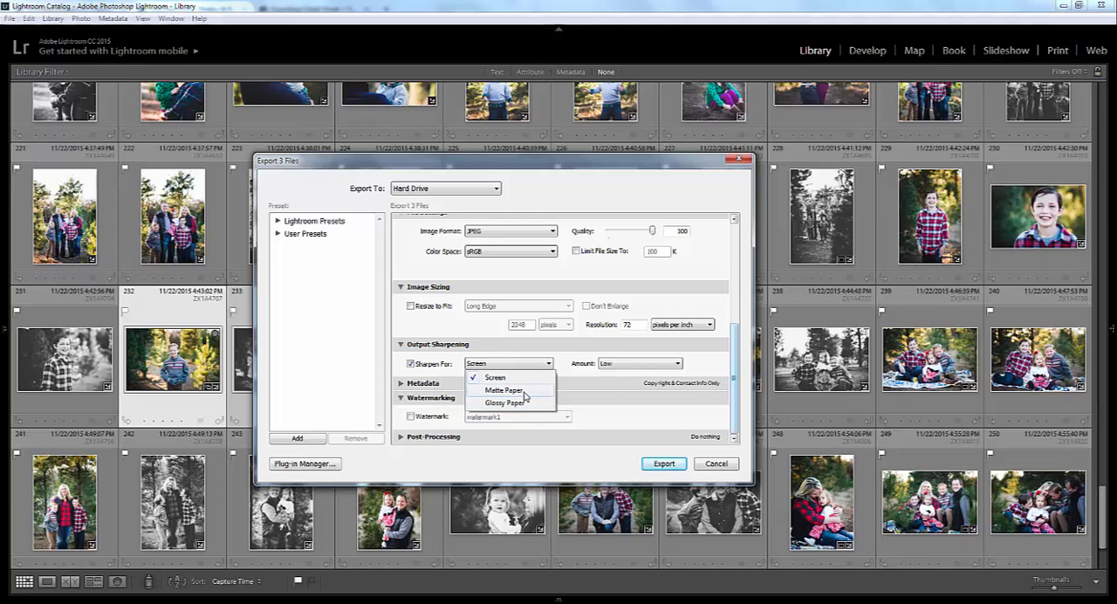
left_click(504, 391)
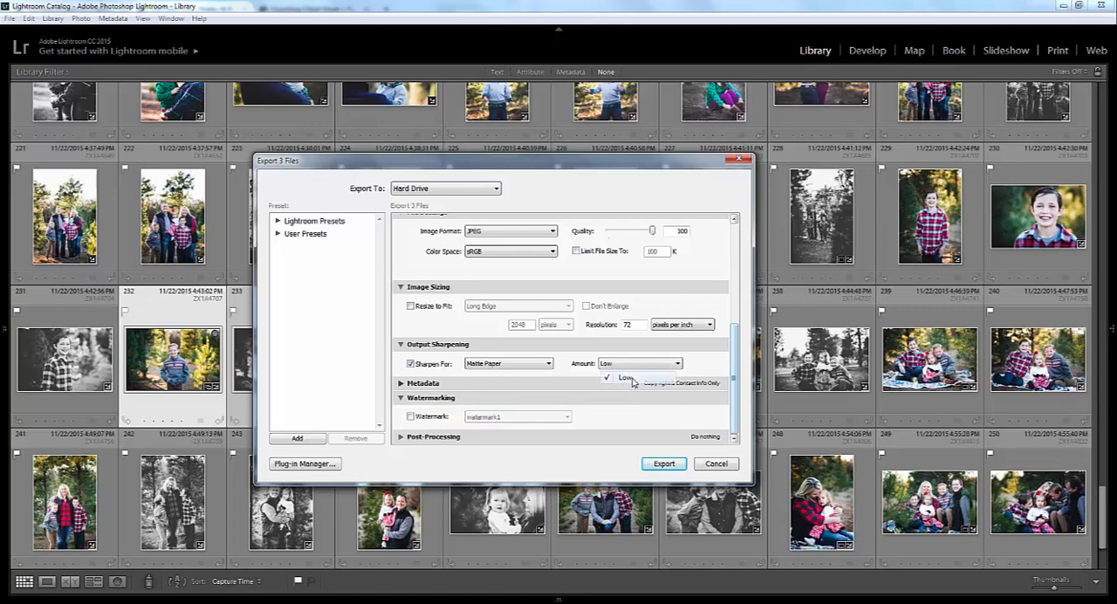
left_click(627, 377)
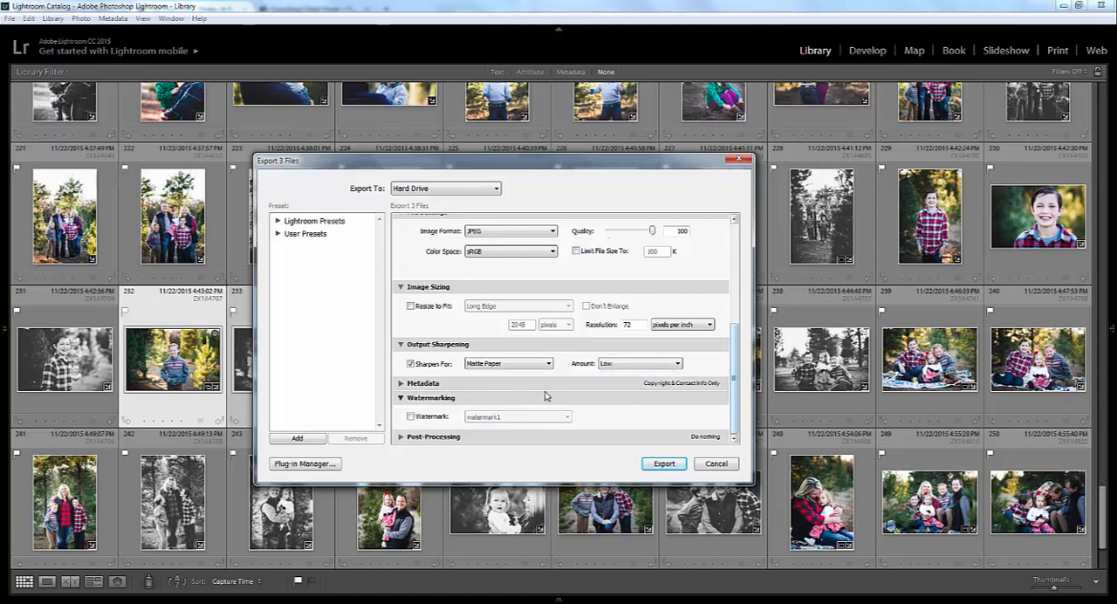
mouse_move(591, 361)
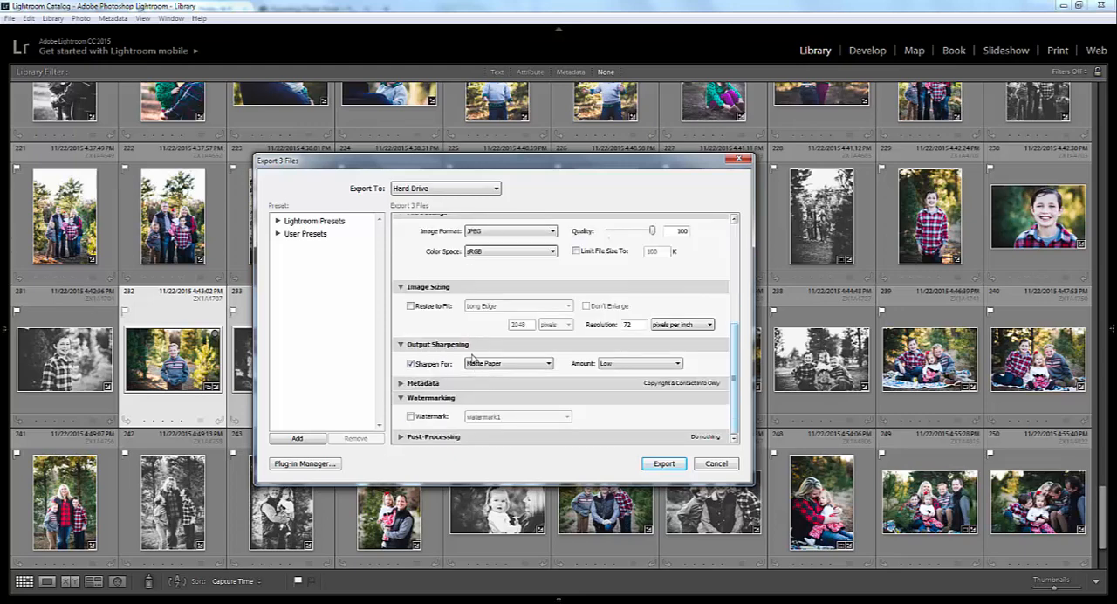
scroll("up", 3)
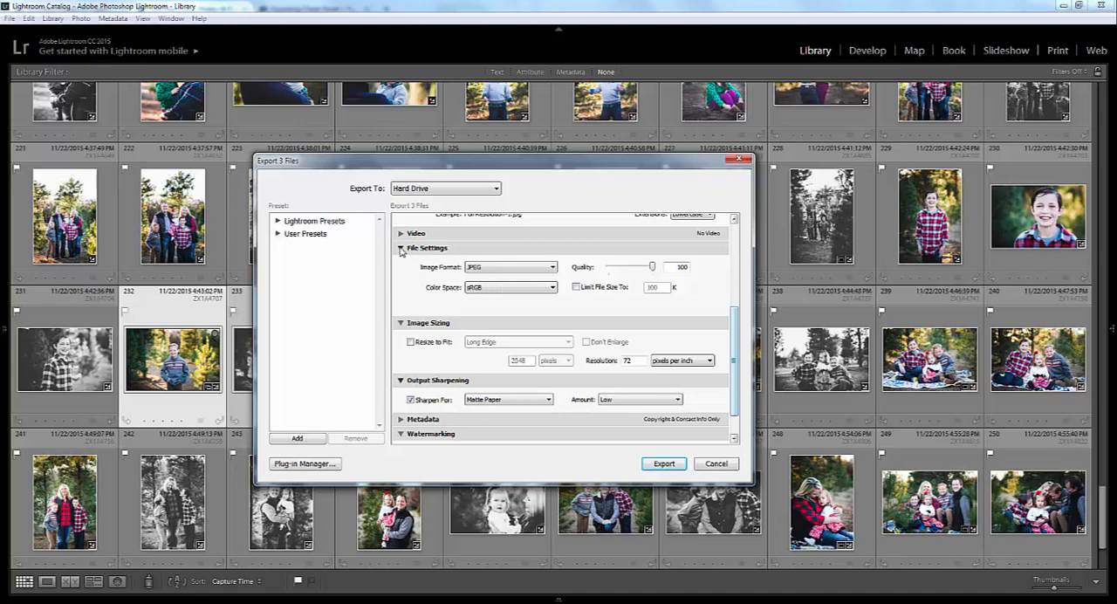
left_click(402, 248)
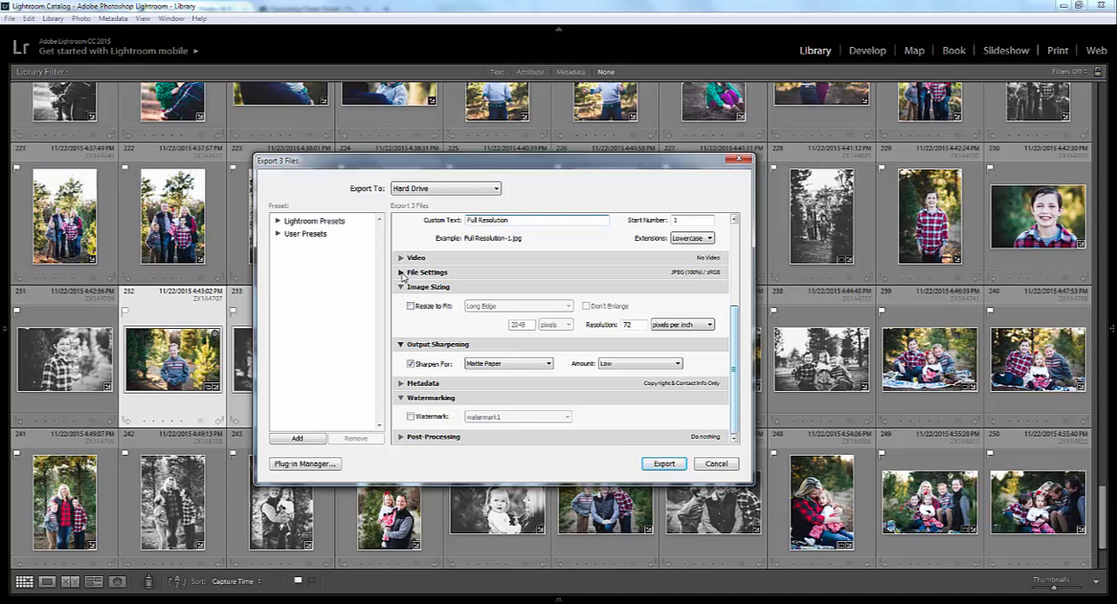
left_click(427, 272)
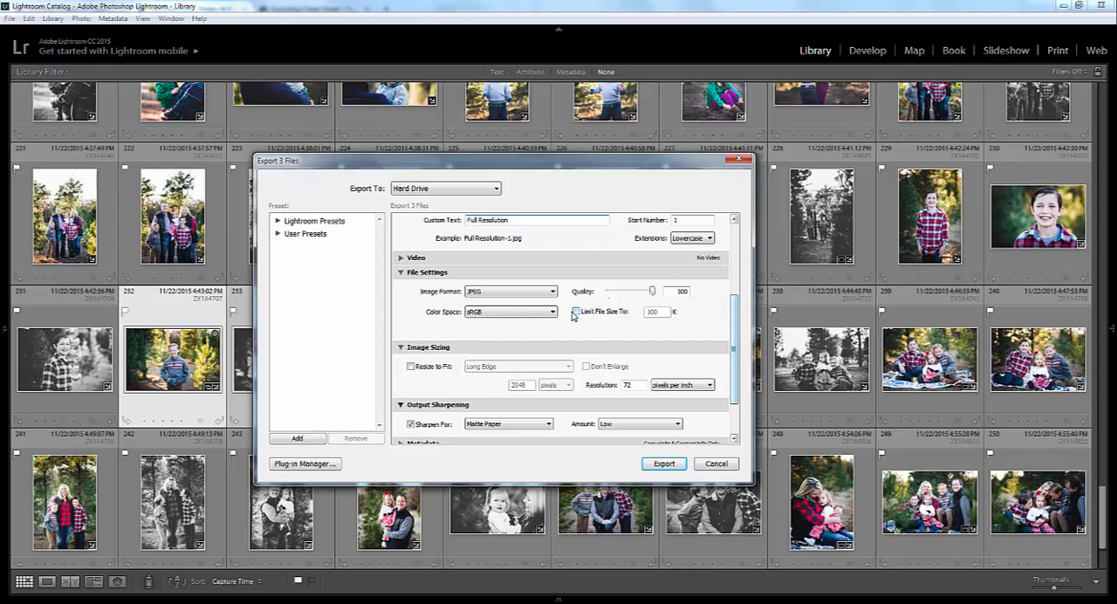
scroll("down", 3)
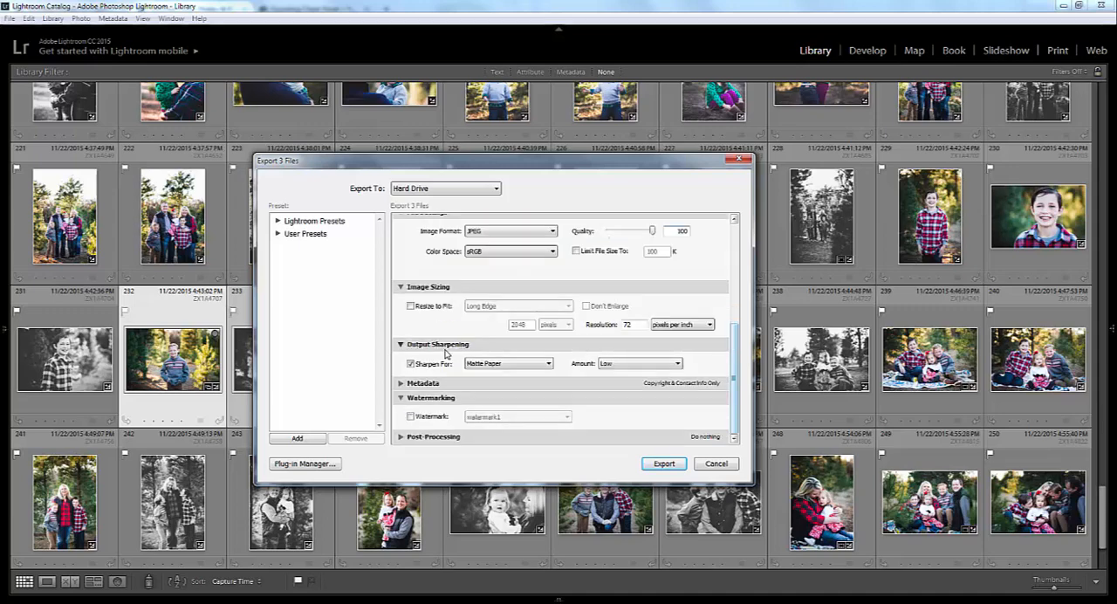